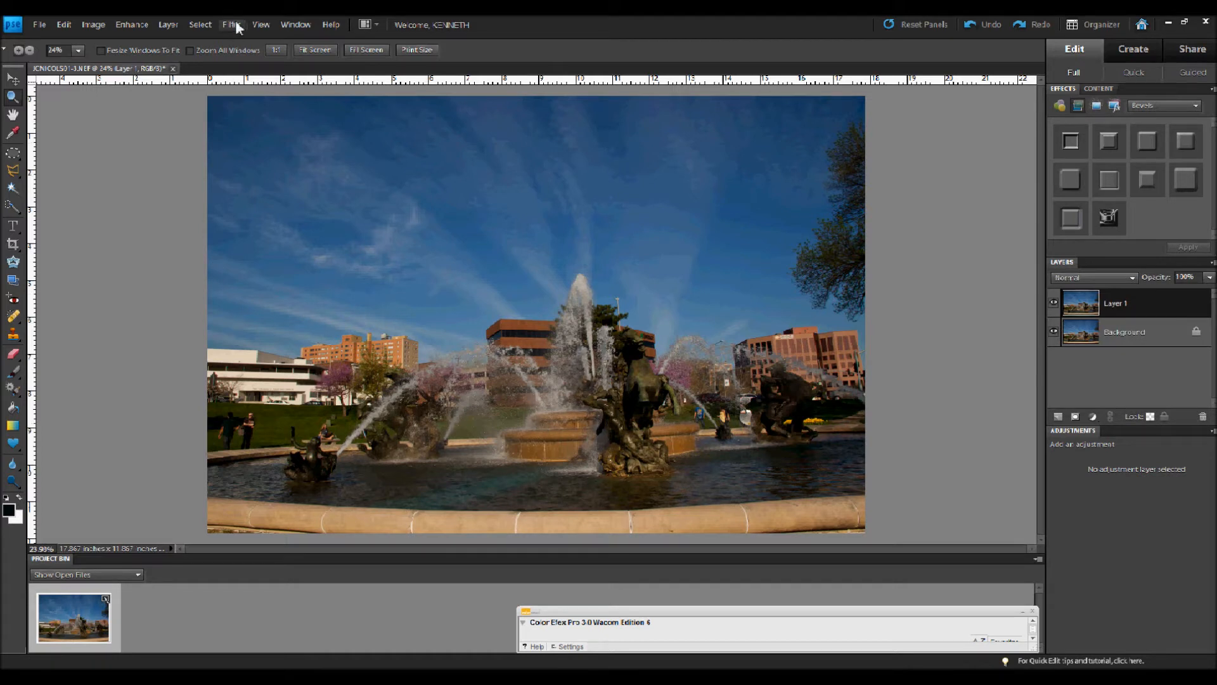
# Apply the Other > High Pass filter to Layer 1.
pyautogui.click(231, 24)
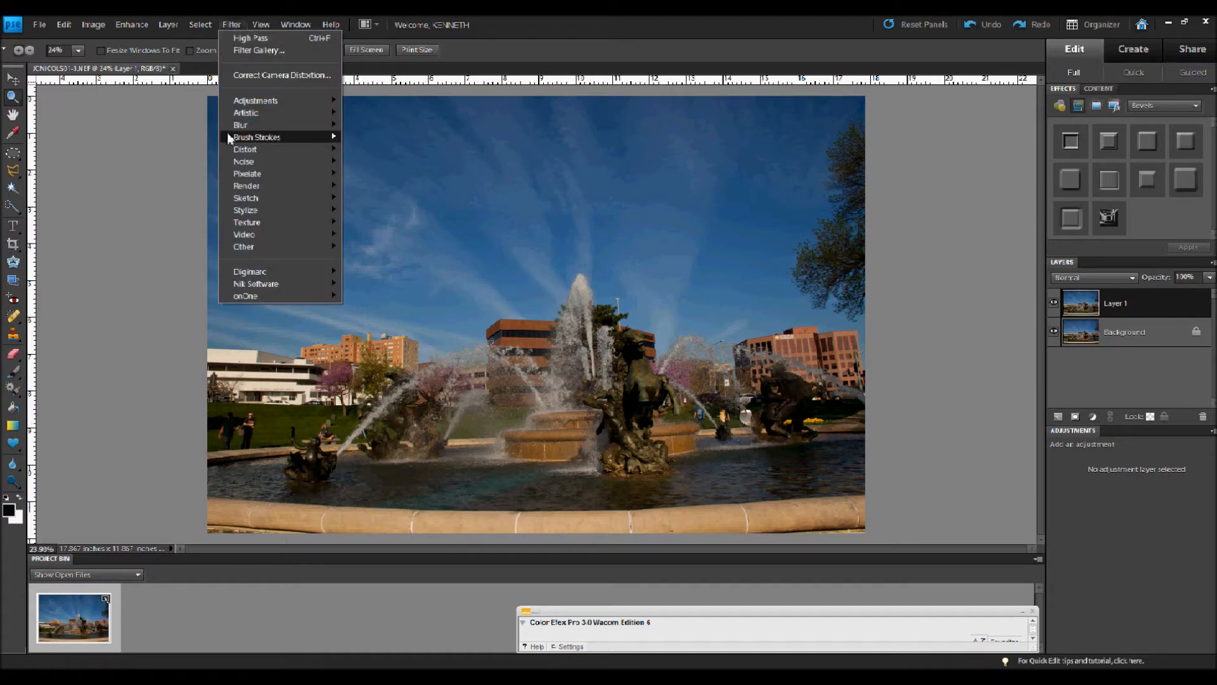
pyautogui.moveTo(244, 246)
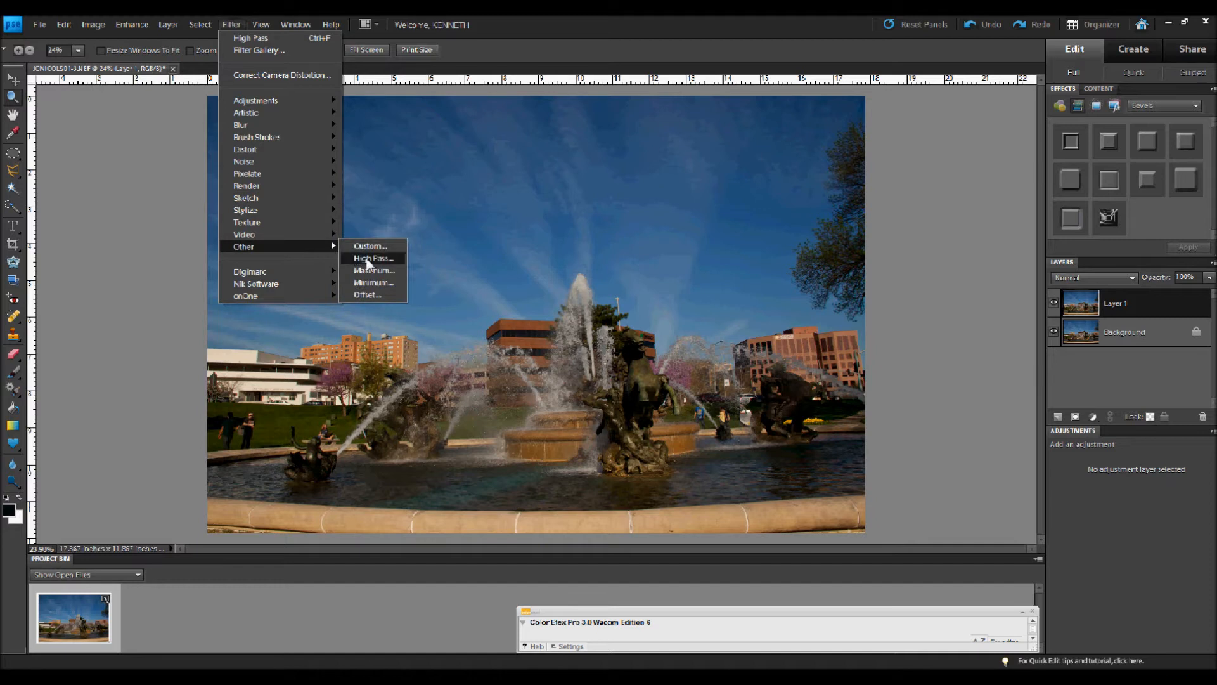
pyautogui.click(373, 258)
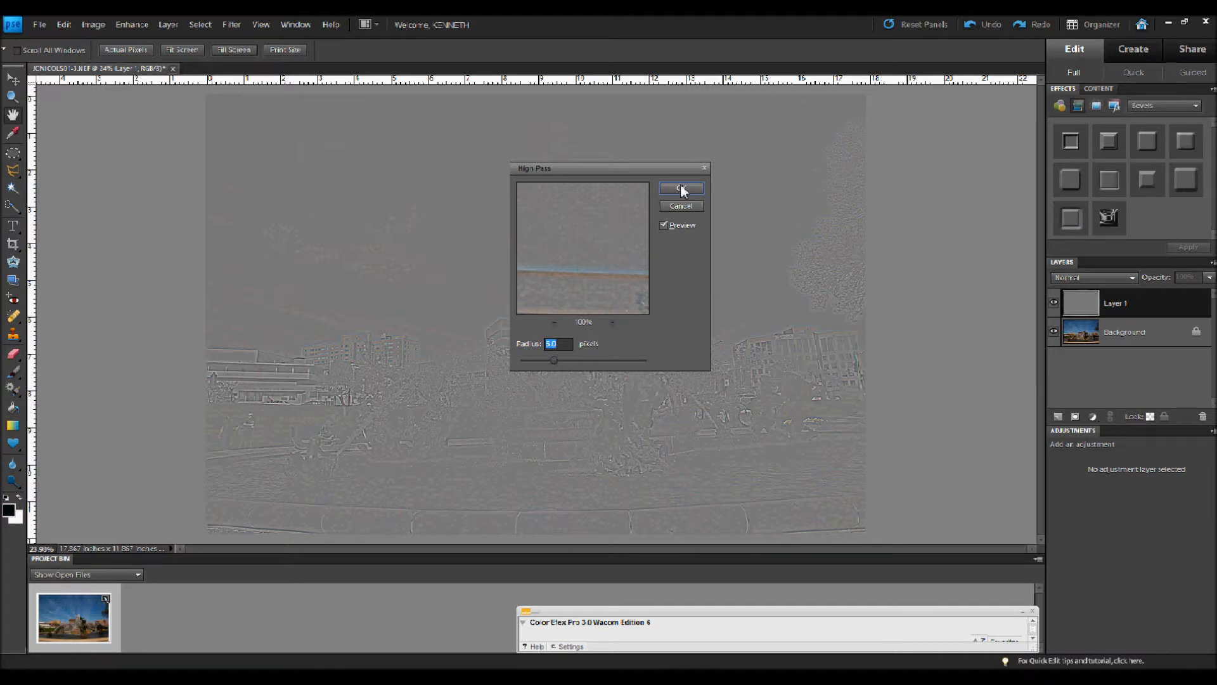
pyautogui.click(681, 189)
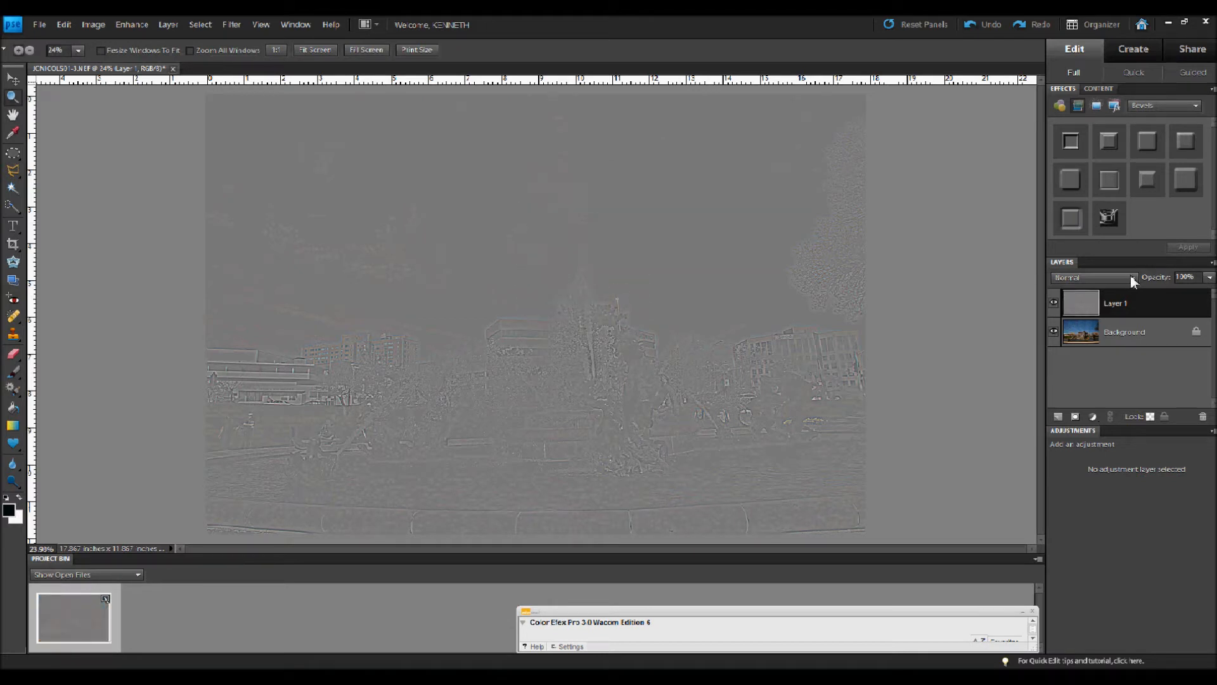
# Change Layer 1's blend mode to Hard Light.
pyautogui.click(1095, 277)
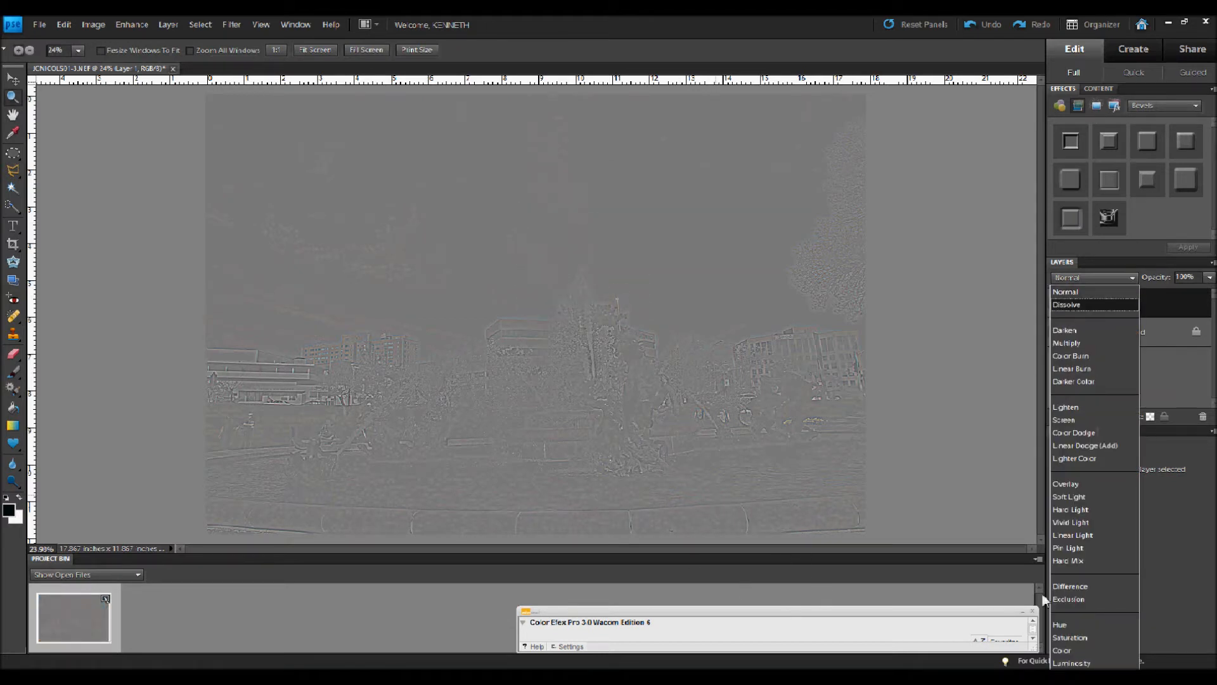
pyautogui.moveTo(1096, 484)
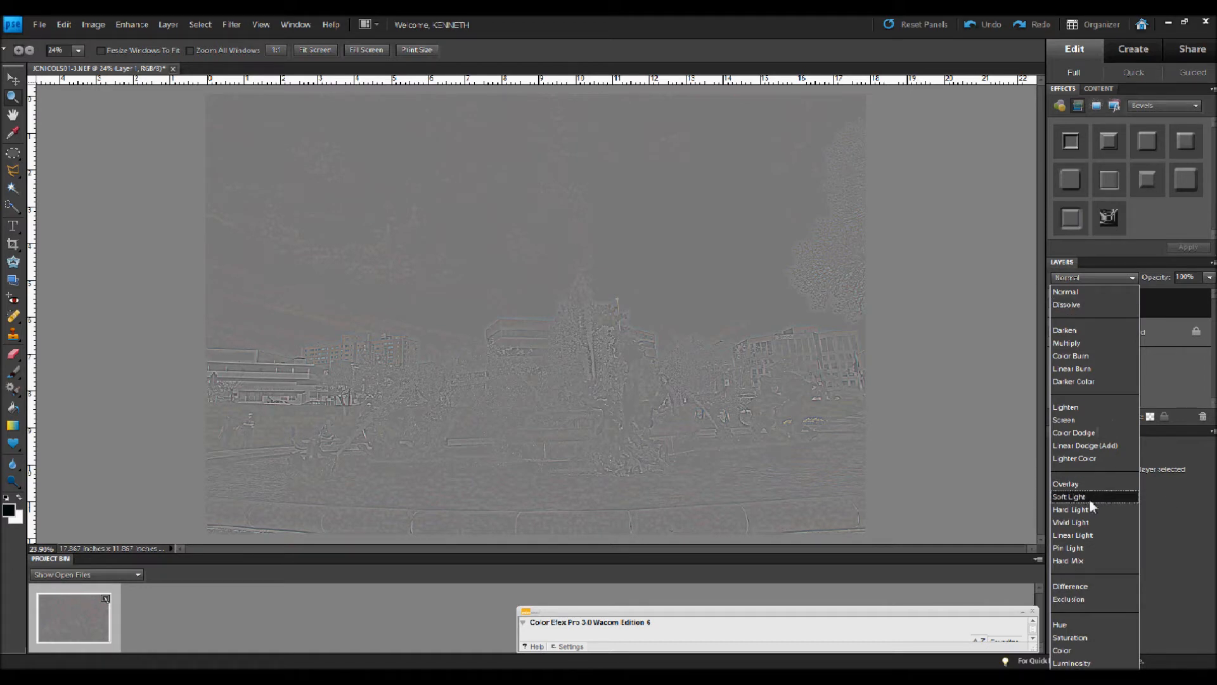
pyautogui.moveTo(1071, 509)
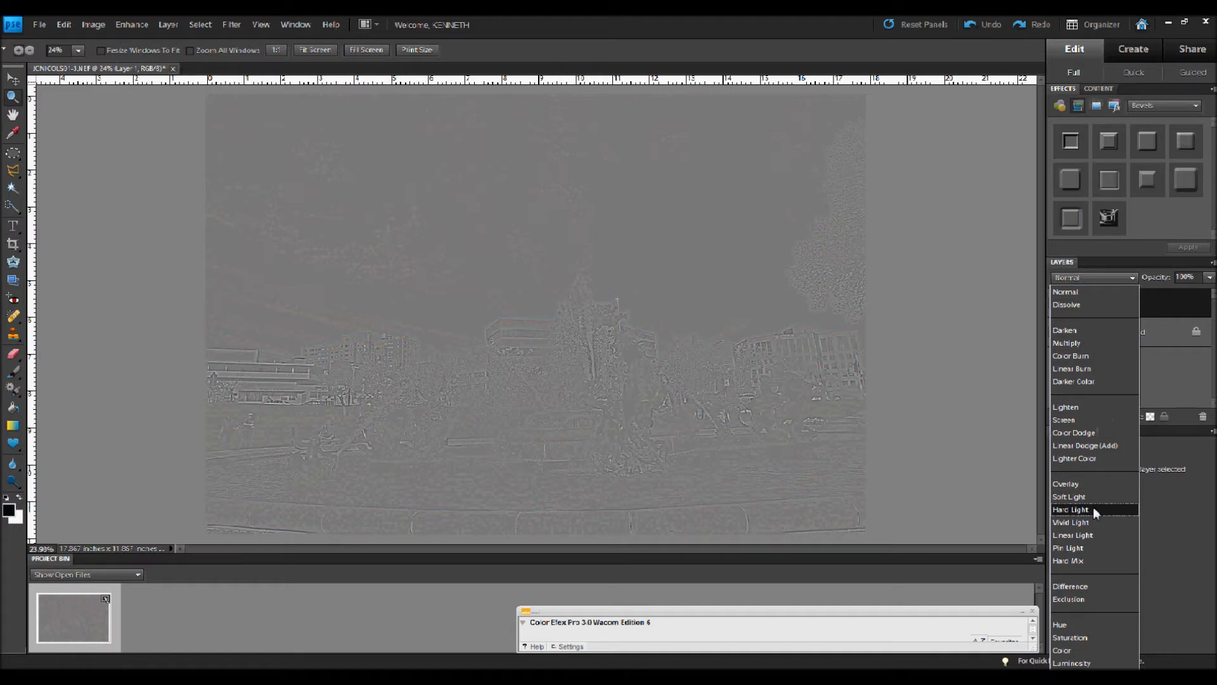
pyautogui.moveTo(1090, 522)
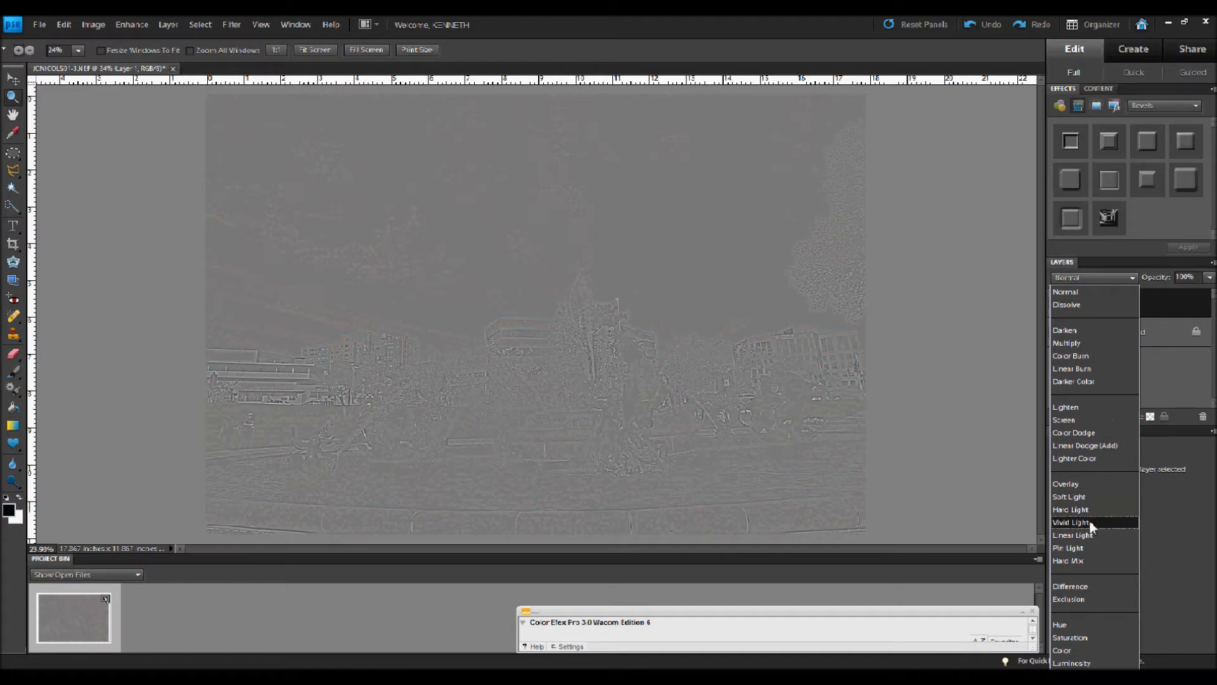
pyautogui.moveTo(1066, 484)
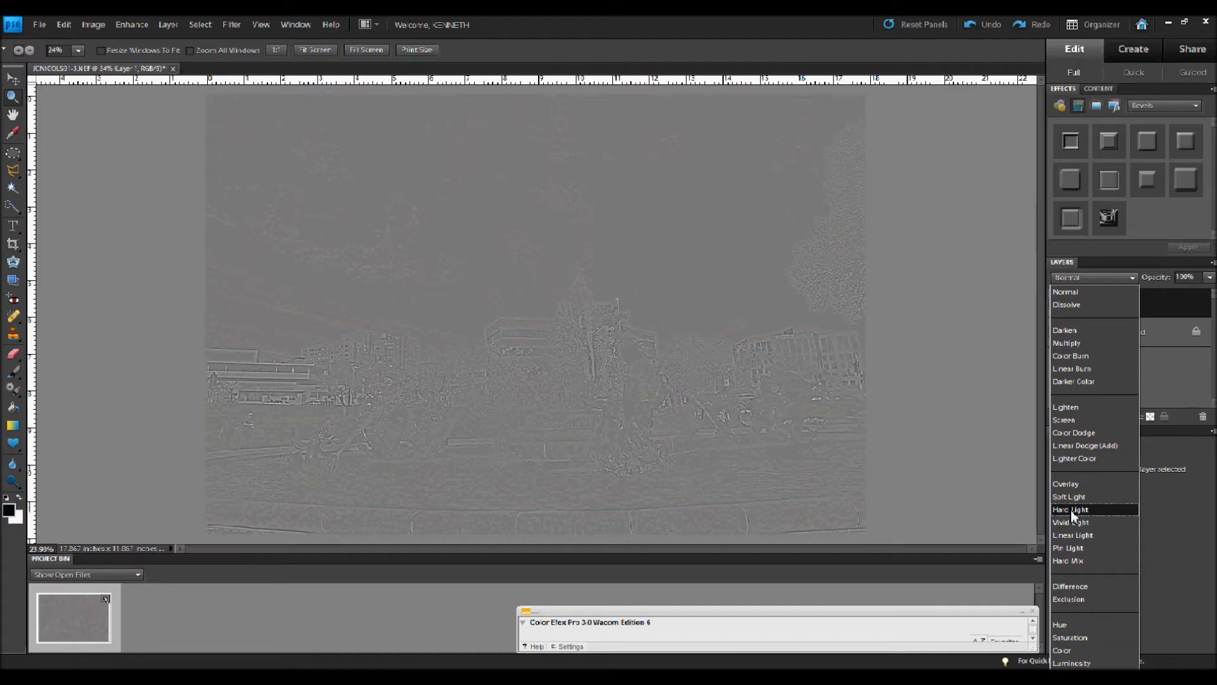
pyautogui.click(1071, 509)
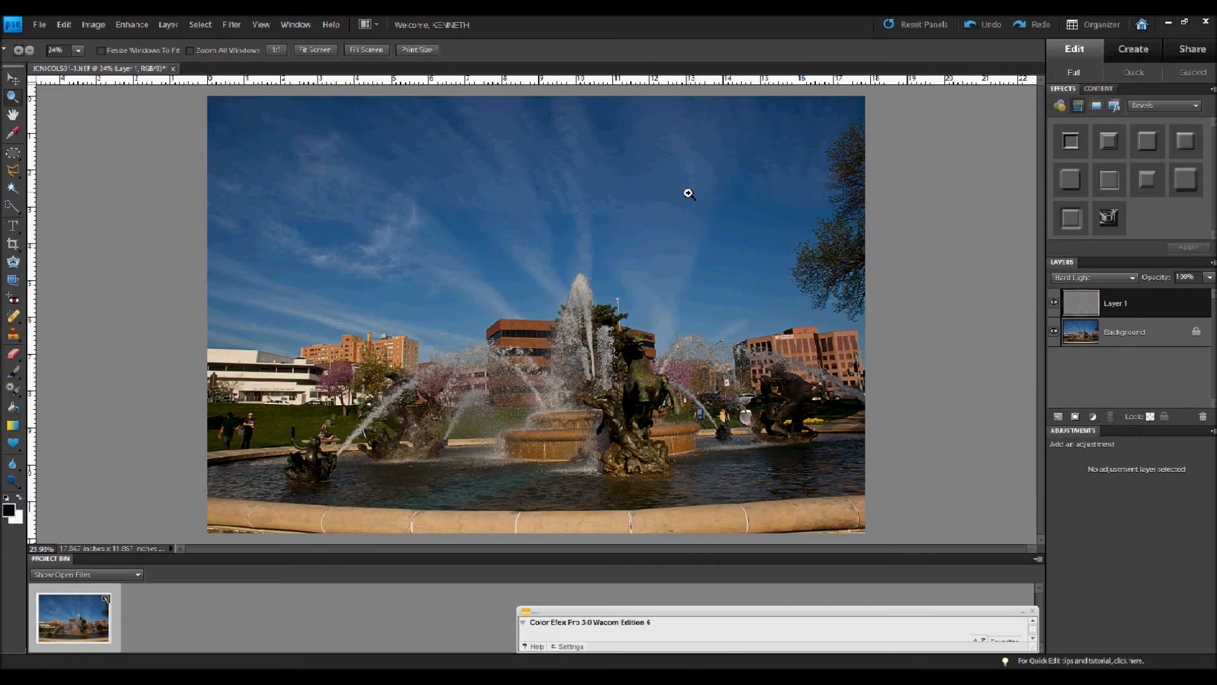
pyautogui.moveTo(712, 209)
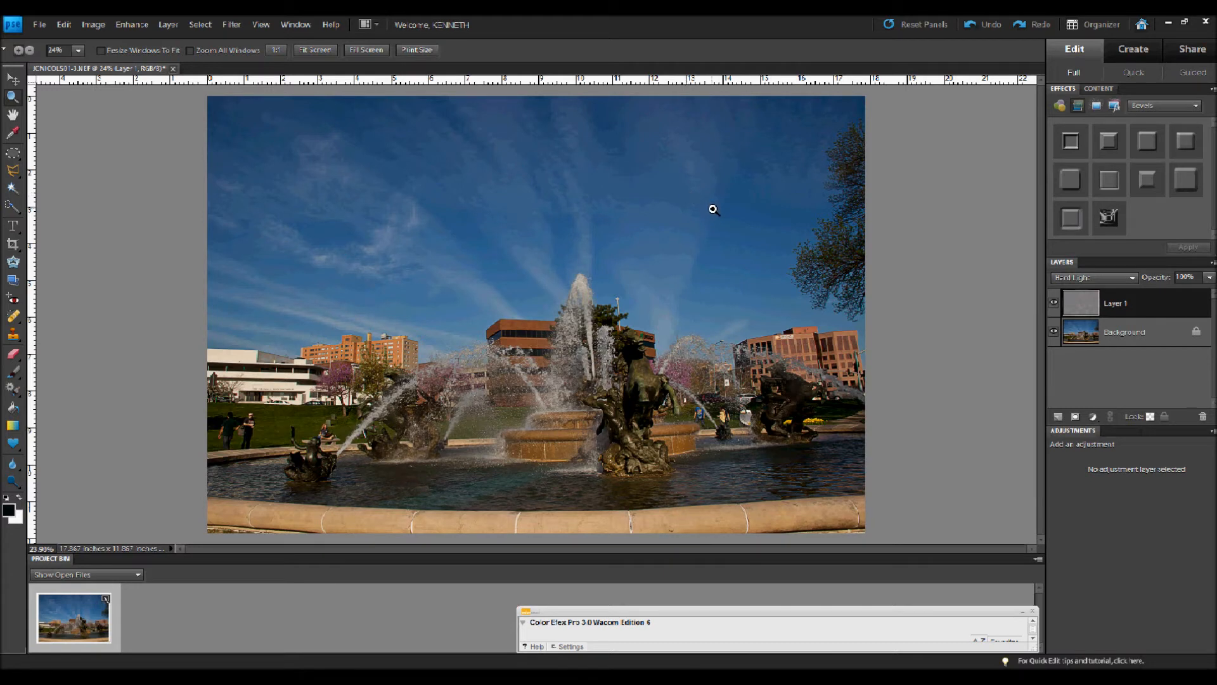
pyautogui.moveTo(716, 212)
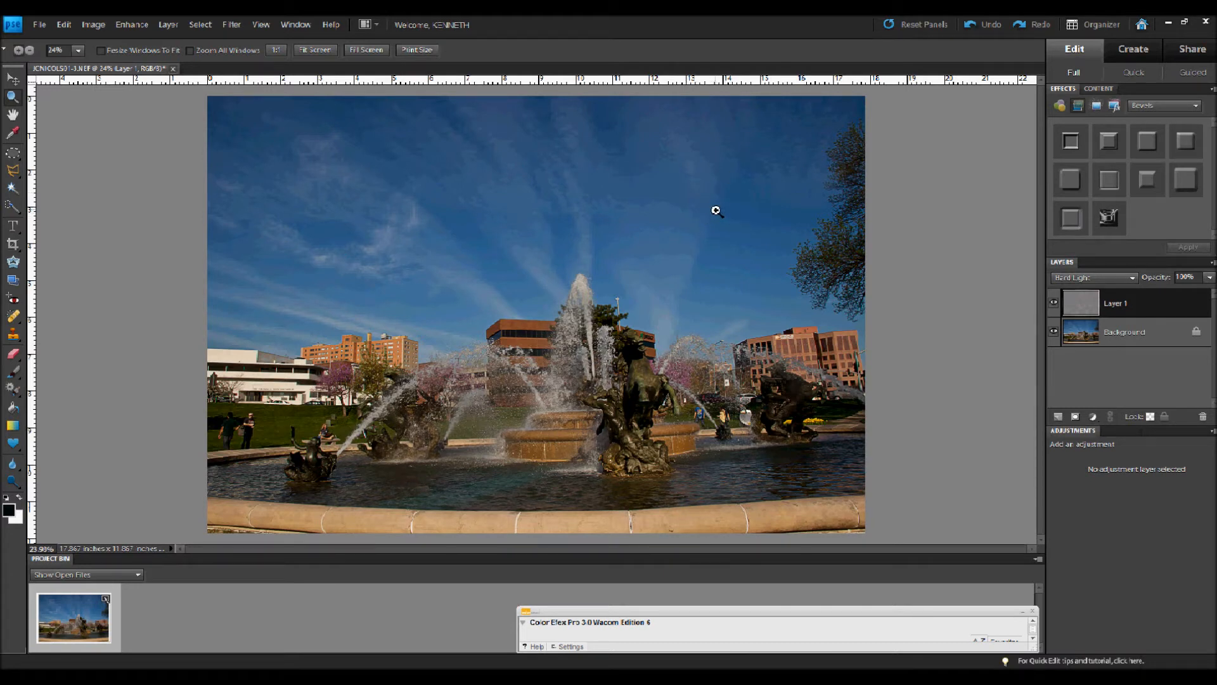
# Zoom into the sky beside the tree and toggle Layer 1's visibility to compare.
pyautogui.moveTo(715, 211); pyautogui.dragTo(681, 289)
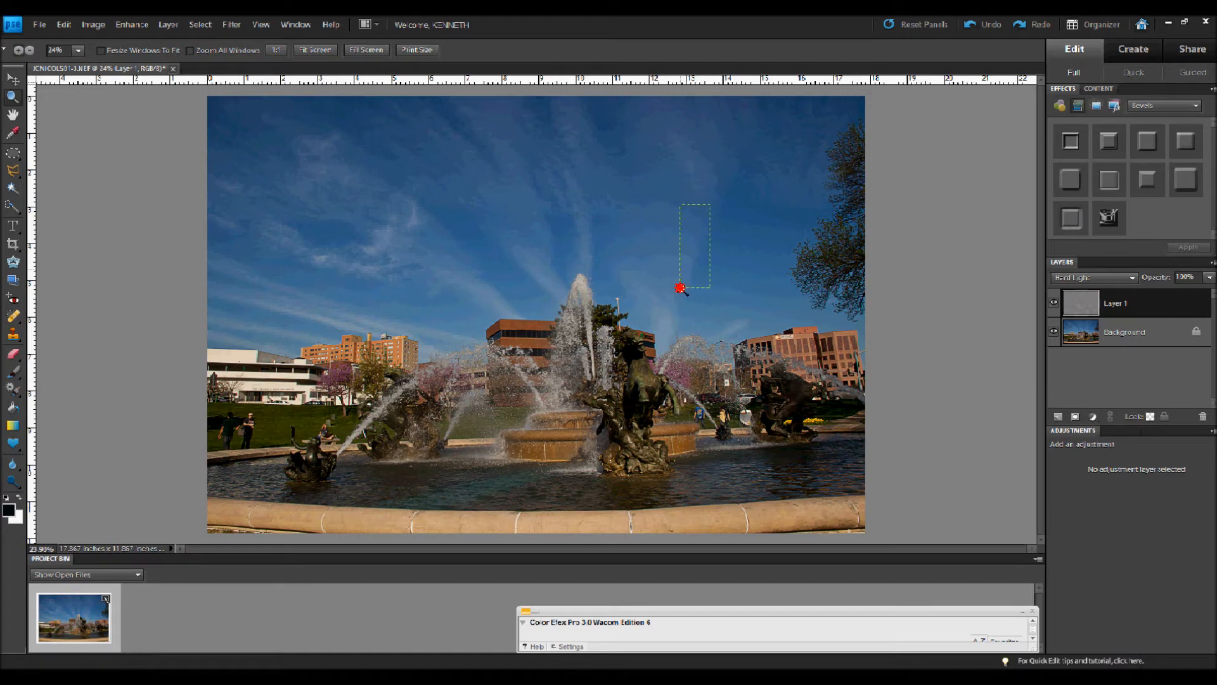
pyautogui.moveTo(681, 289); pyautogui.dragTo(829, 311)
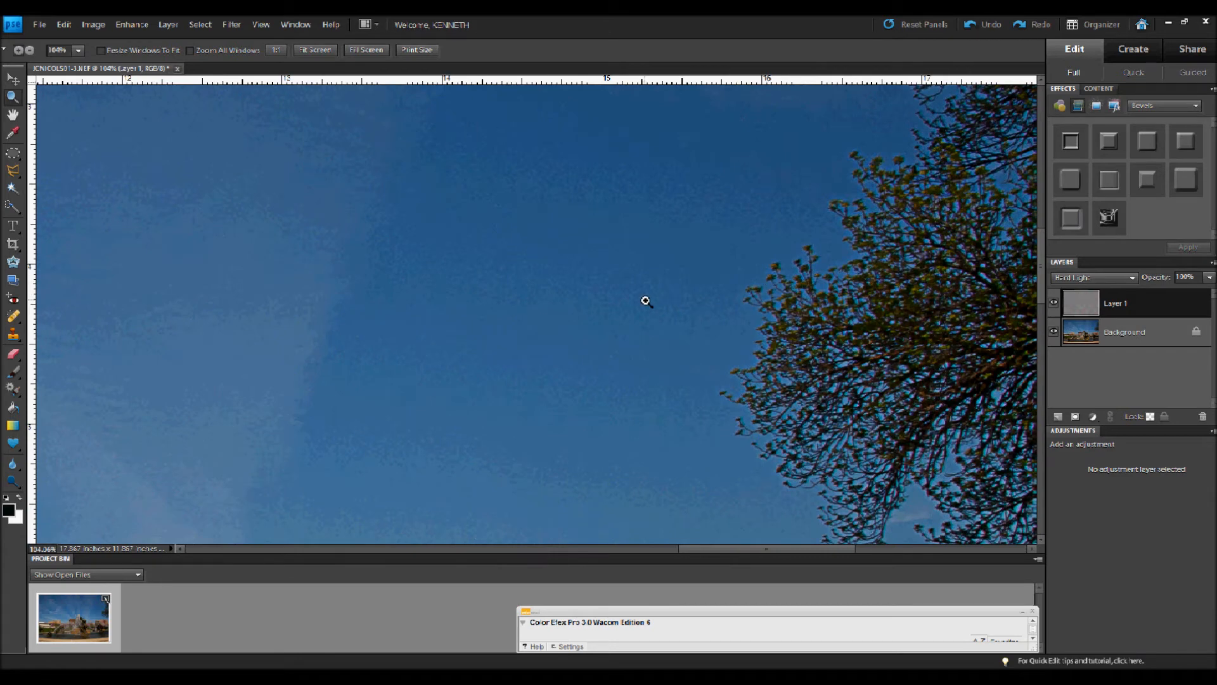
pyautogui.moveTo(637, 232)
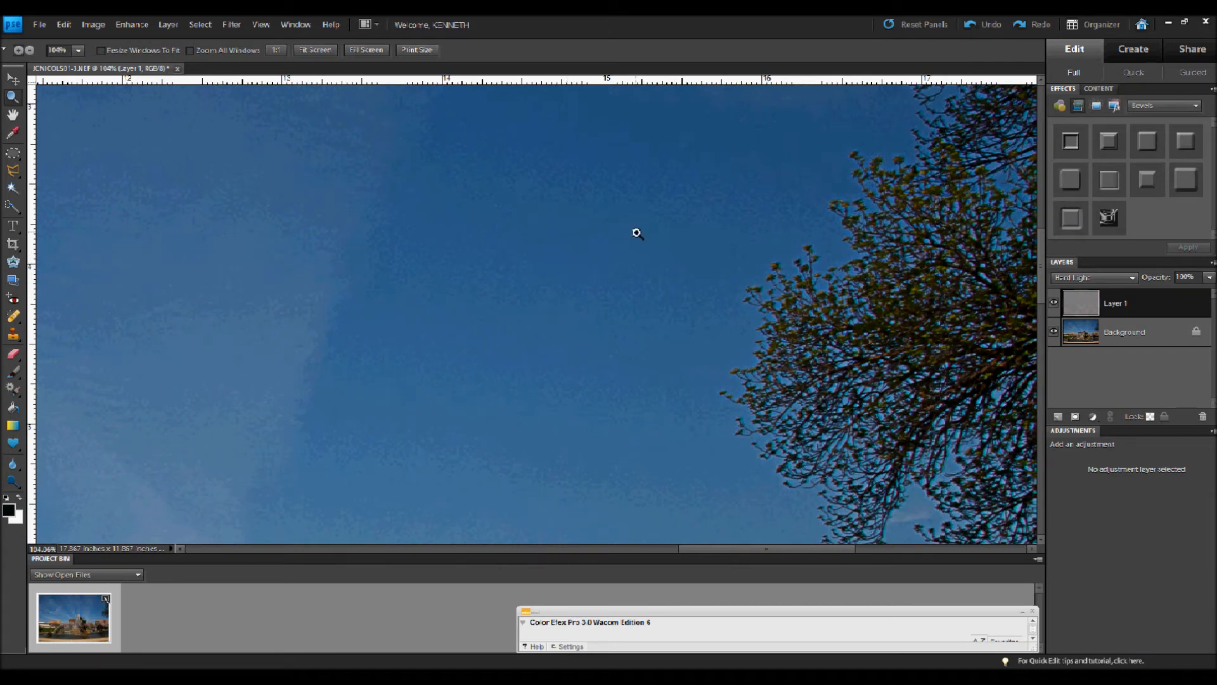
pyautogui.moveTo(551, 306)
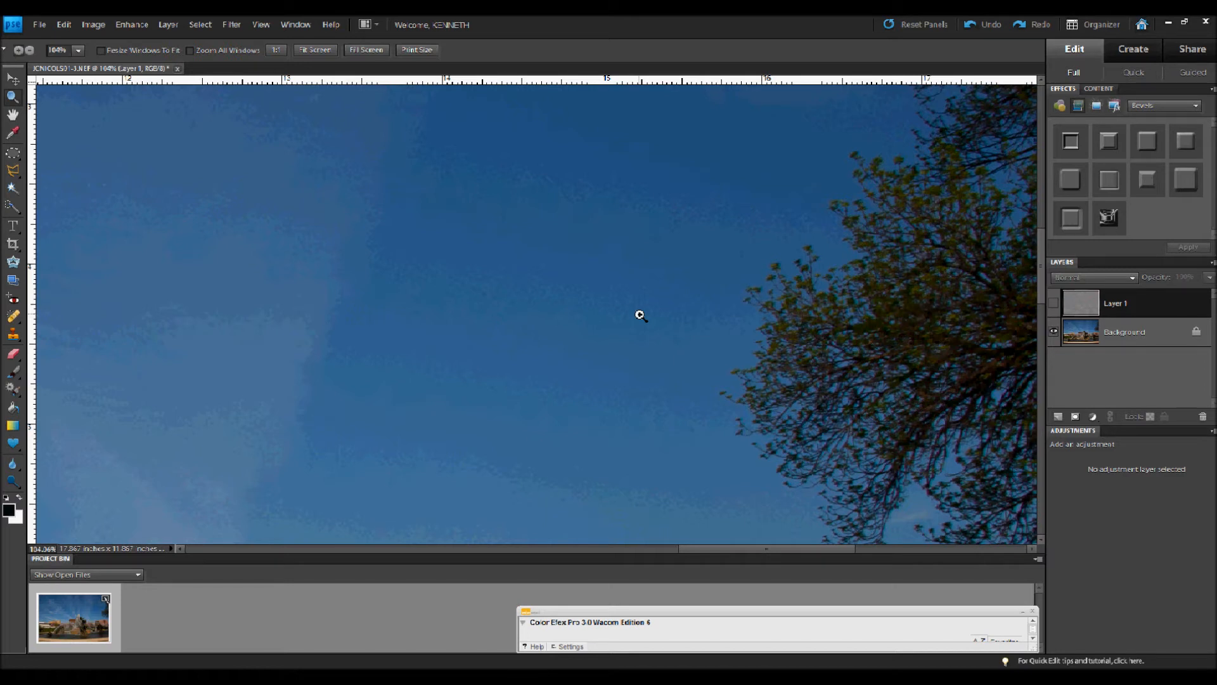
pyautogui.moveTo(654, 310)
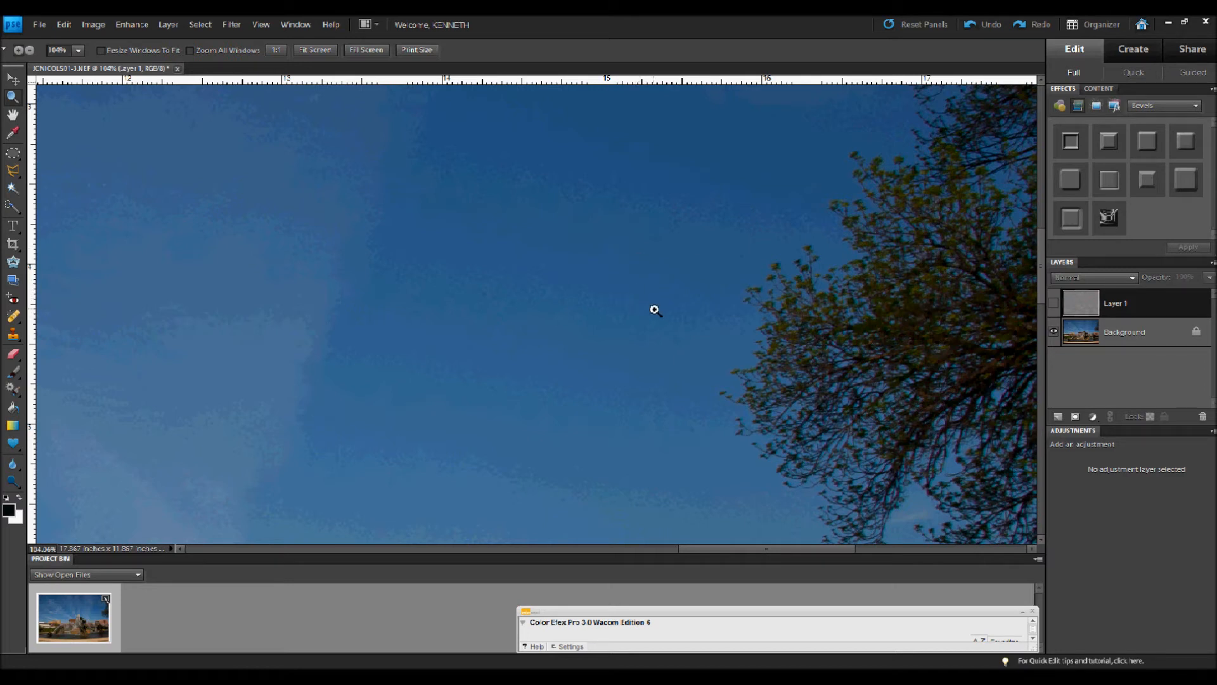
pyautogui.moveTo(660, 317)
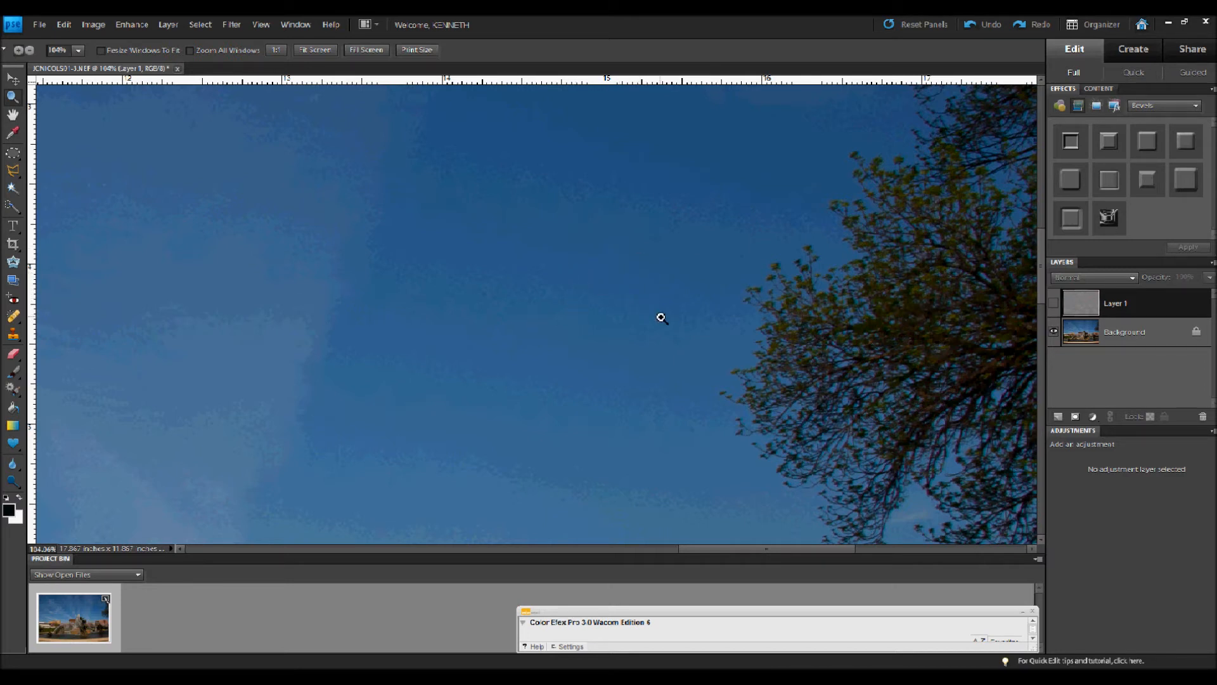
pyautogui.moveTo(1054, 305)
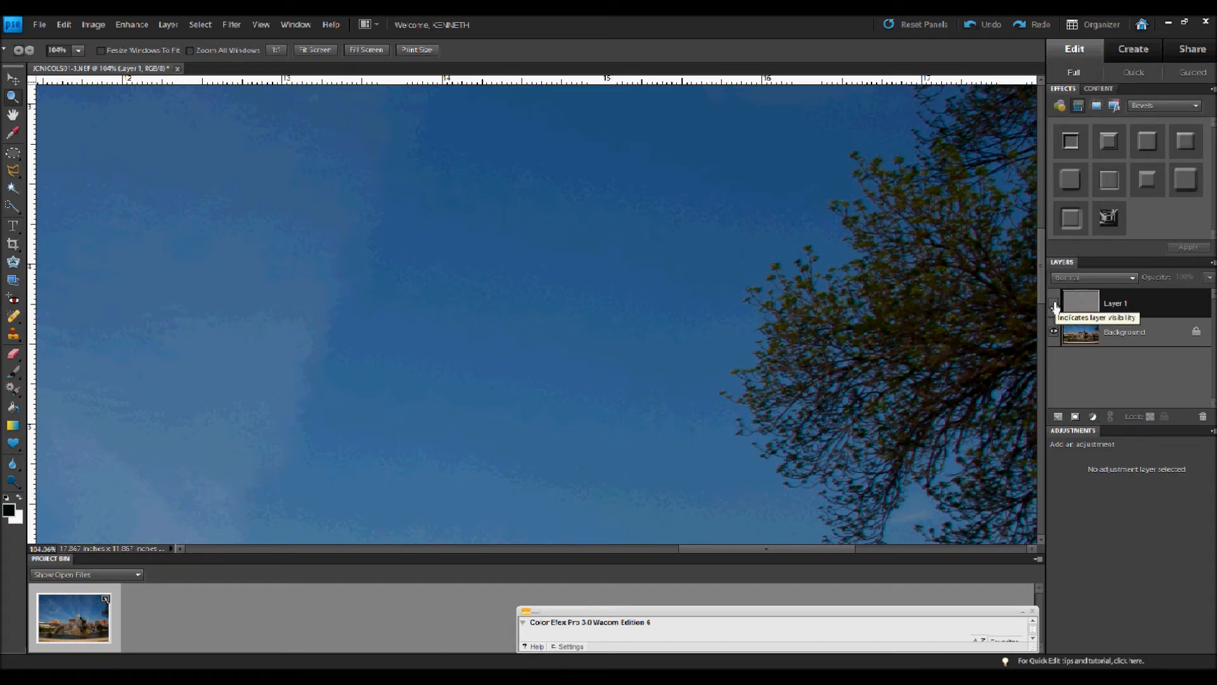
pyautogui.click(1095, 277)
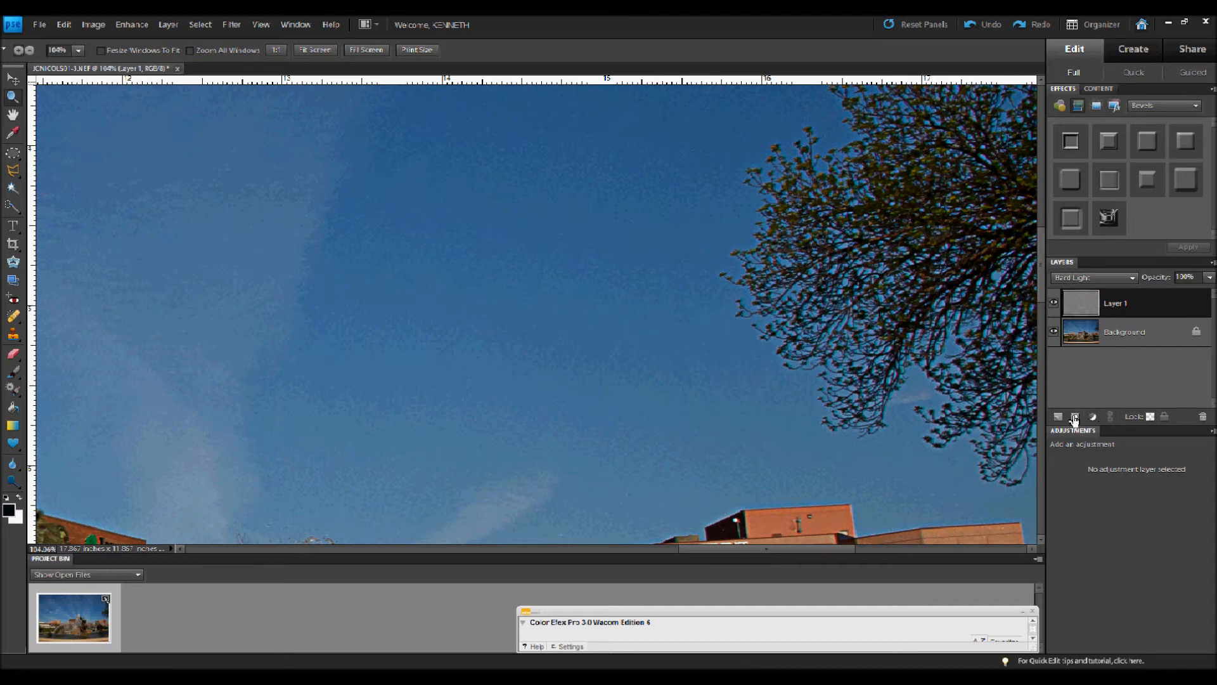
pyautogui.moveTo(1076, 417)
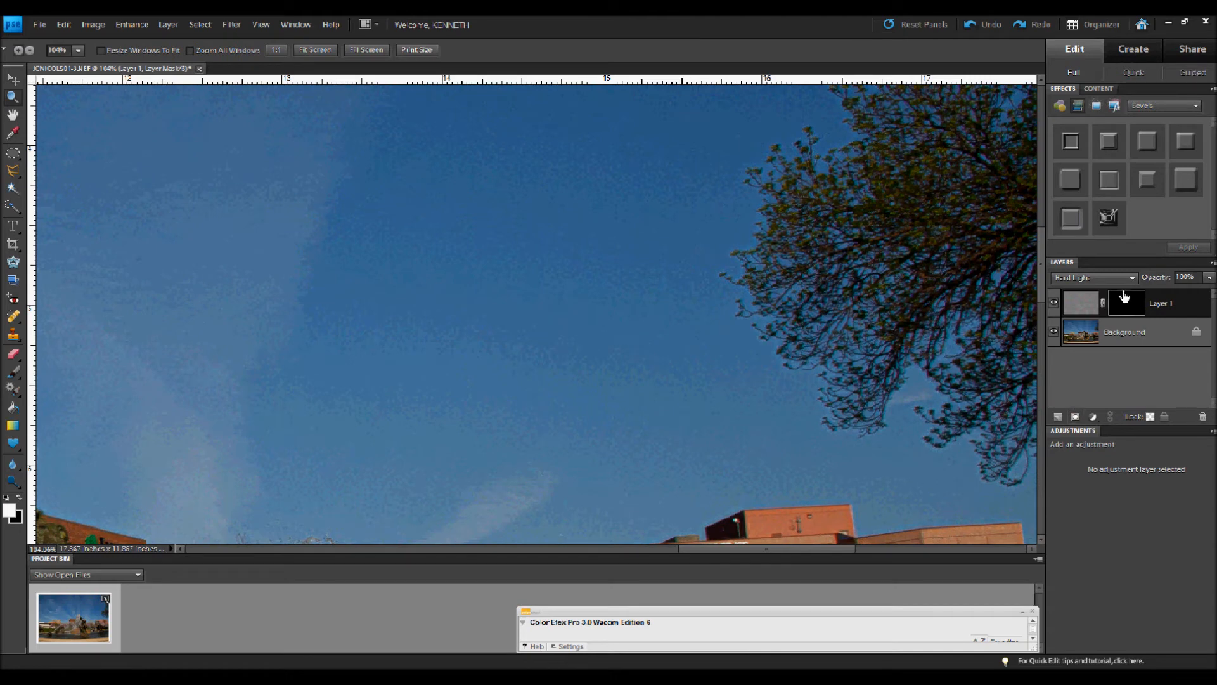
pyautogui.moveTo(1126, 303)
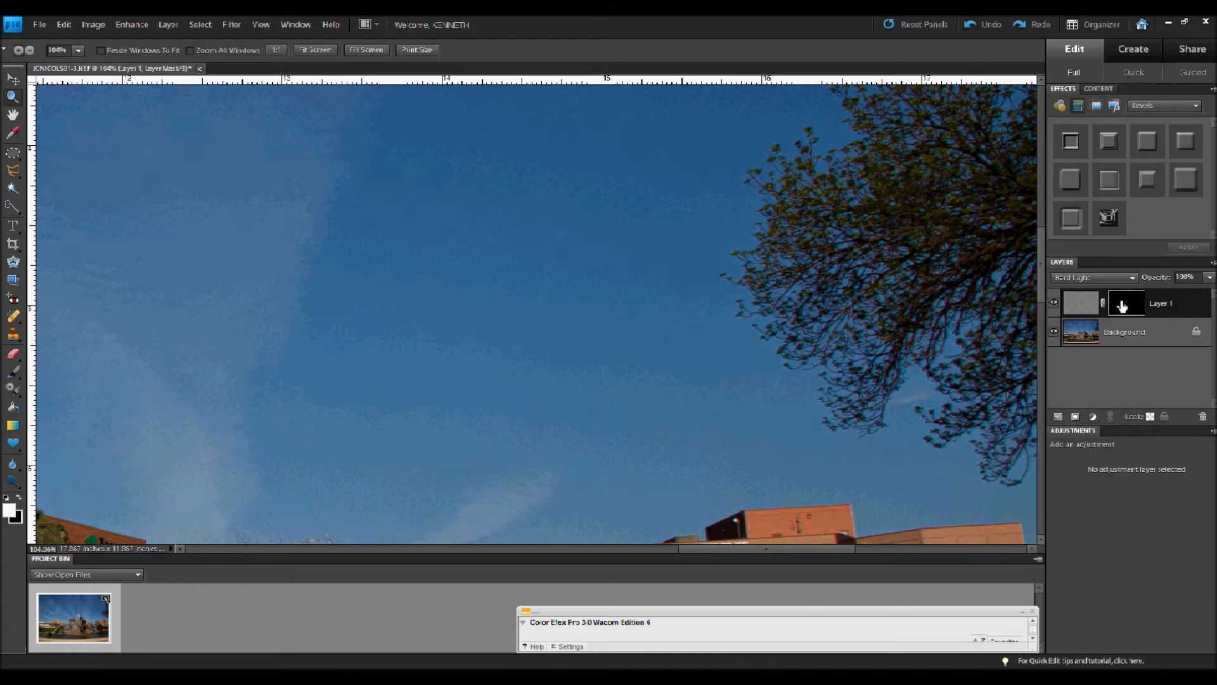
pyautogui.moveTo(1124, 304)
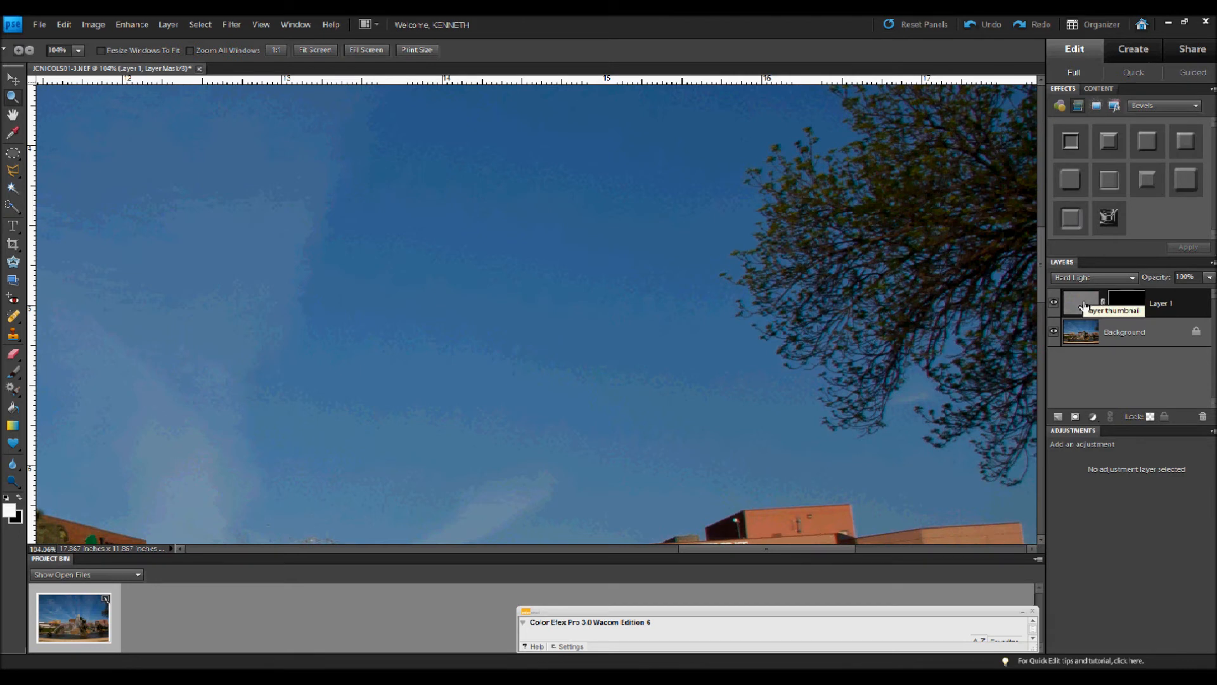
pyautogui.moveTo(1079, 335)
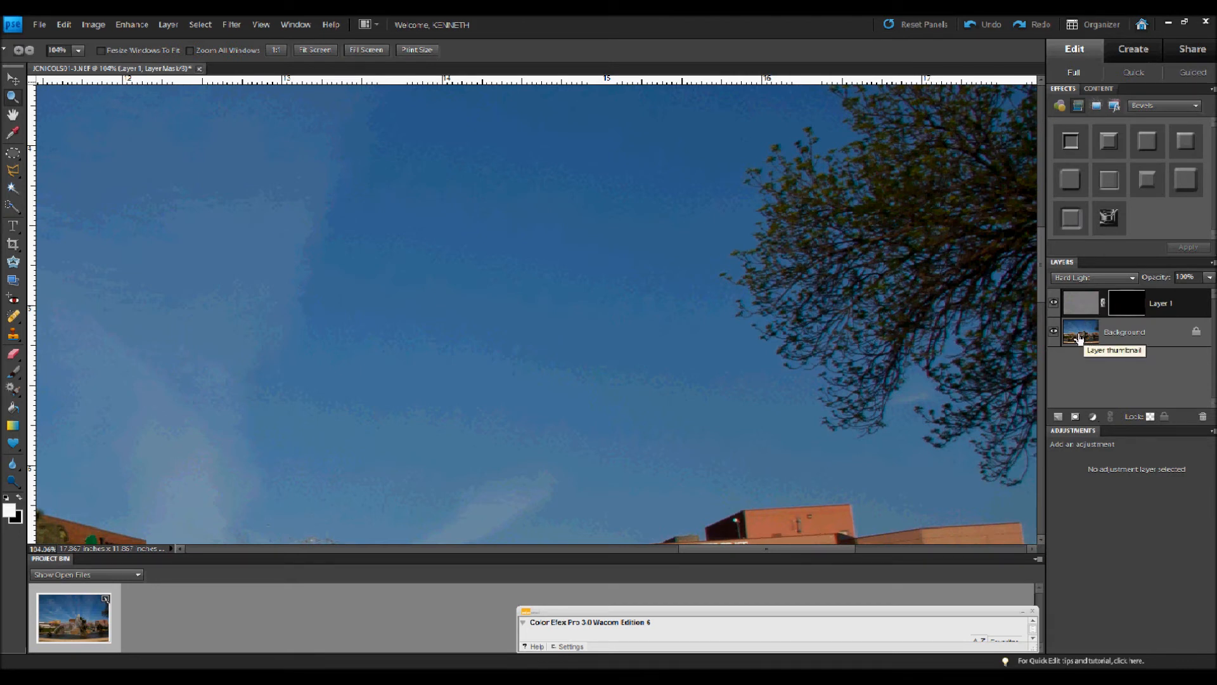
pyautogui.moveTo(1043, 292)
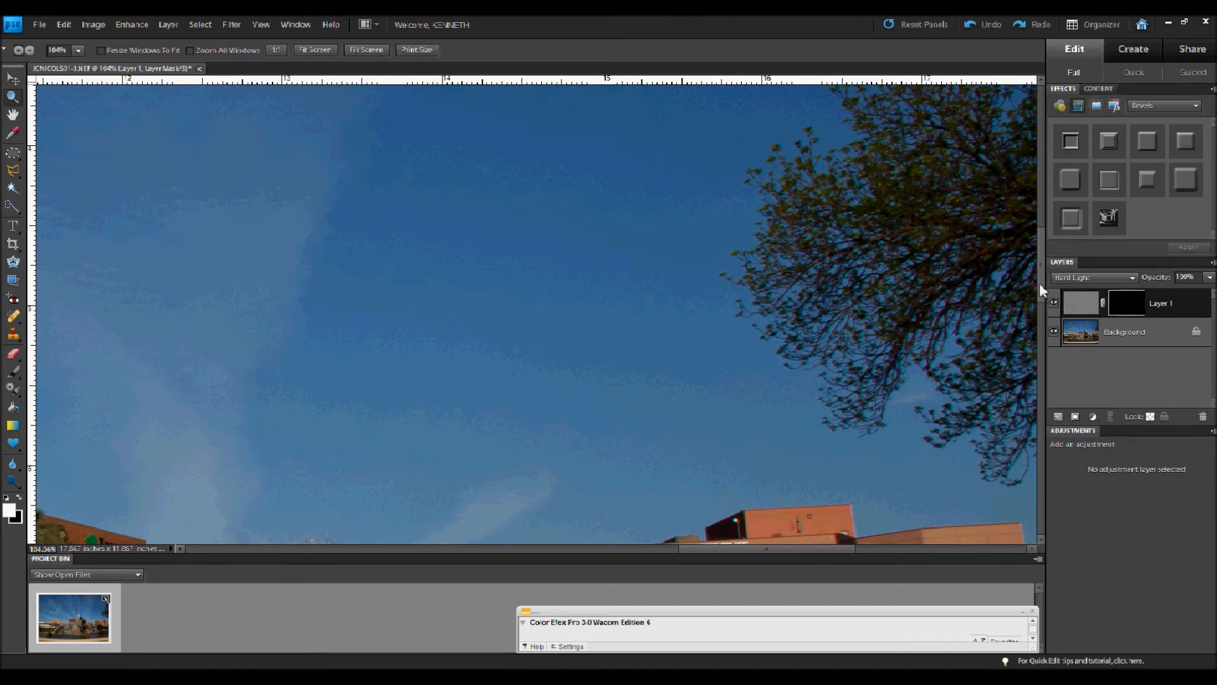
pyautogui.moveTo(13, 106)
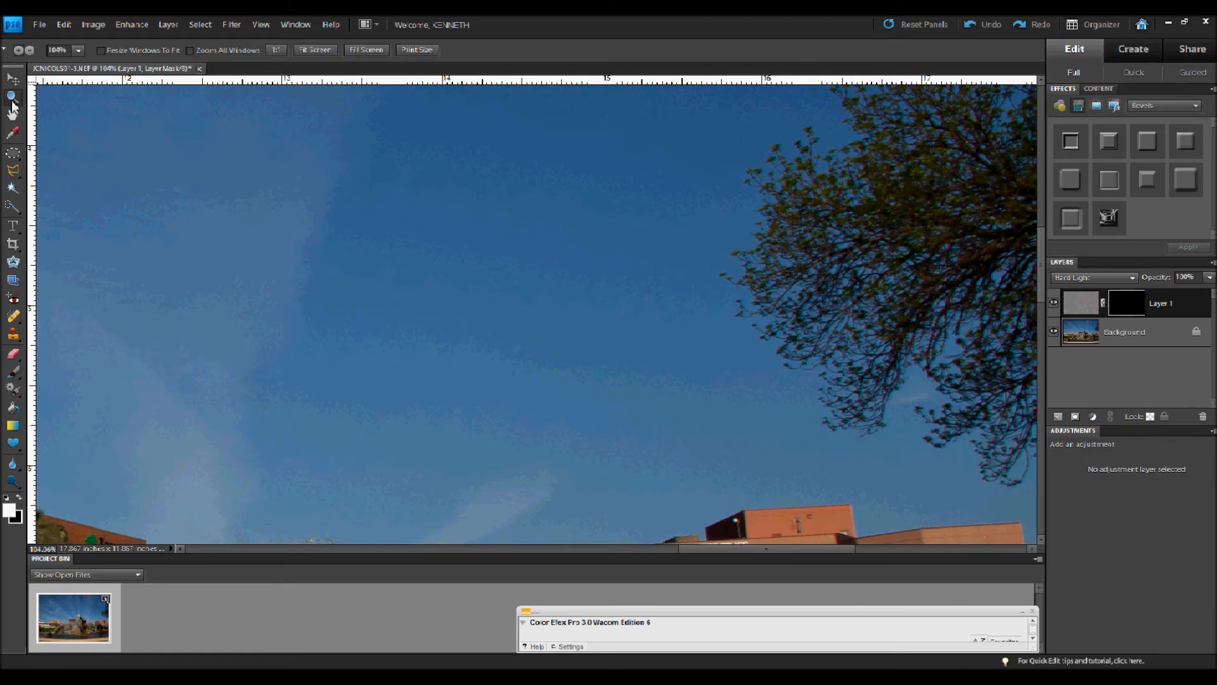
# Zoom back out to fit the whole fountain photo on screen.
pyautogui.click(314, 50)
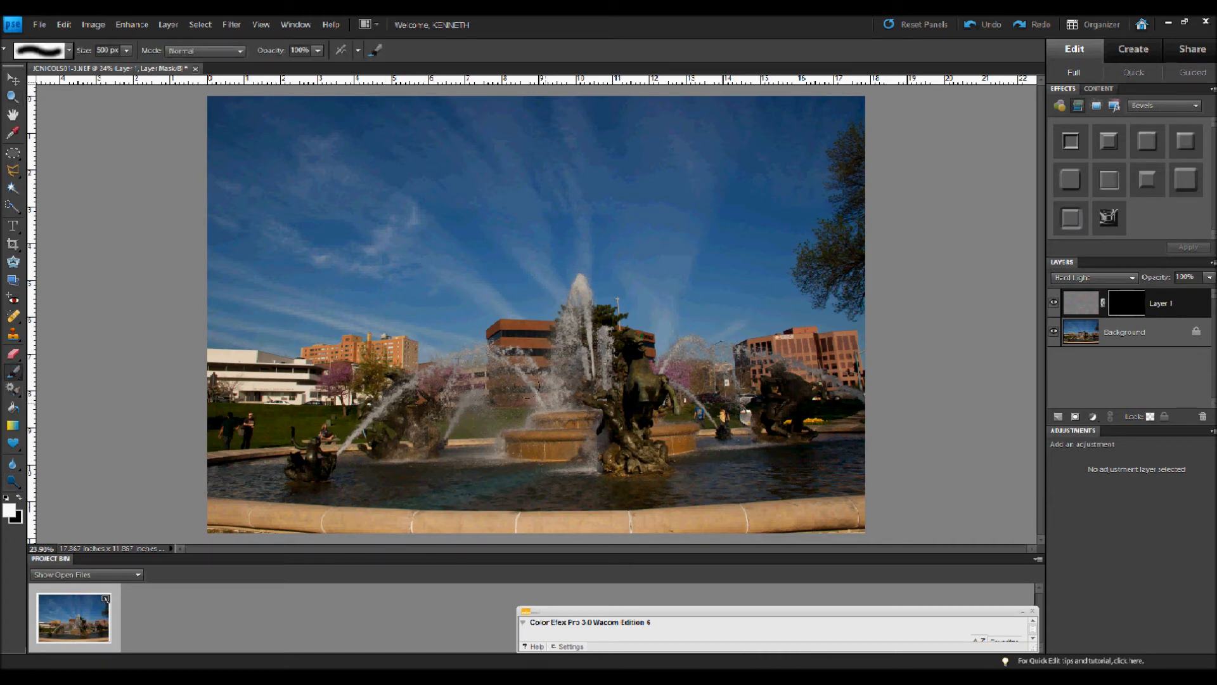
# Paint white on Layer 1's mask over the foreground and fountain spray with a wide brush.
pyautogui.click(126, 49)
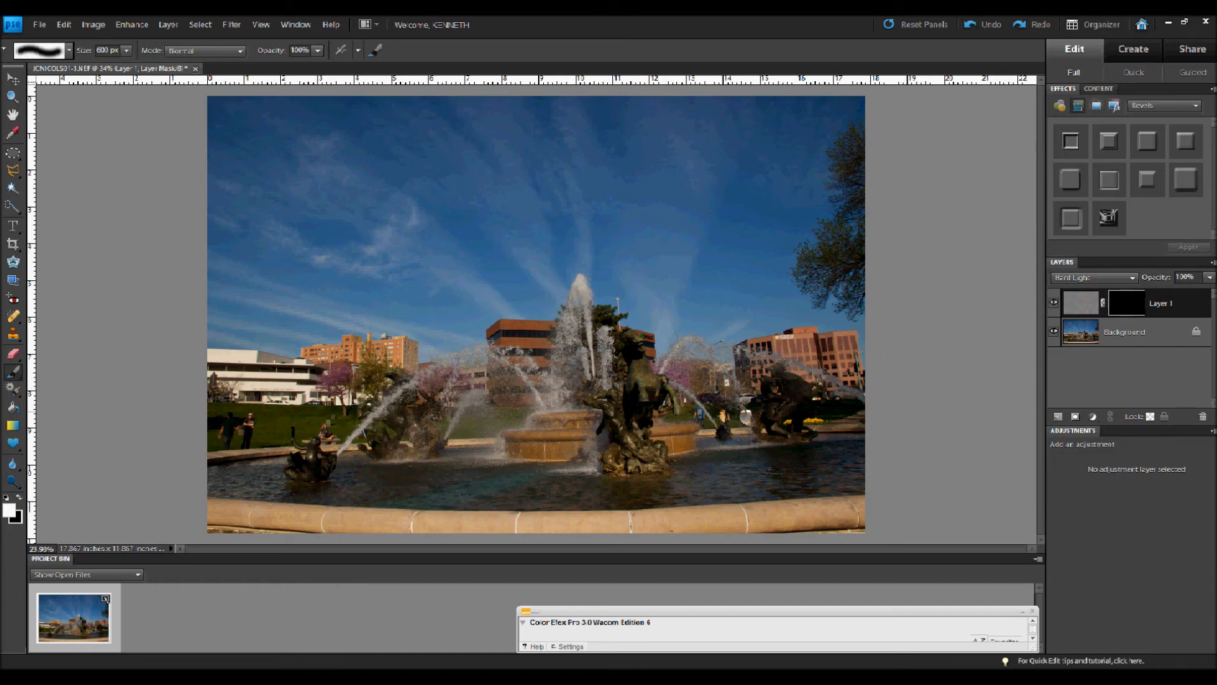
pyautogui.click(522, 458)
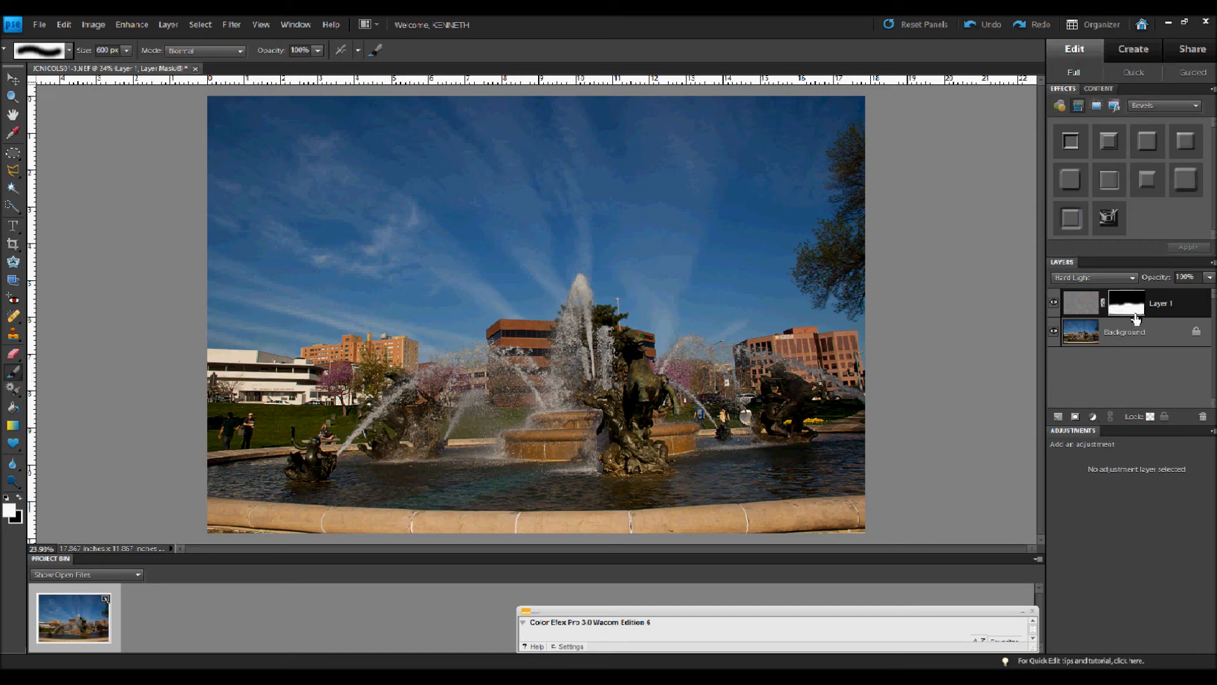
pyautogui.moveTo(1128, 303)
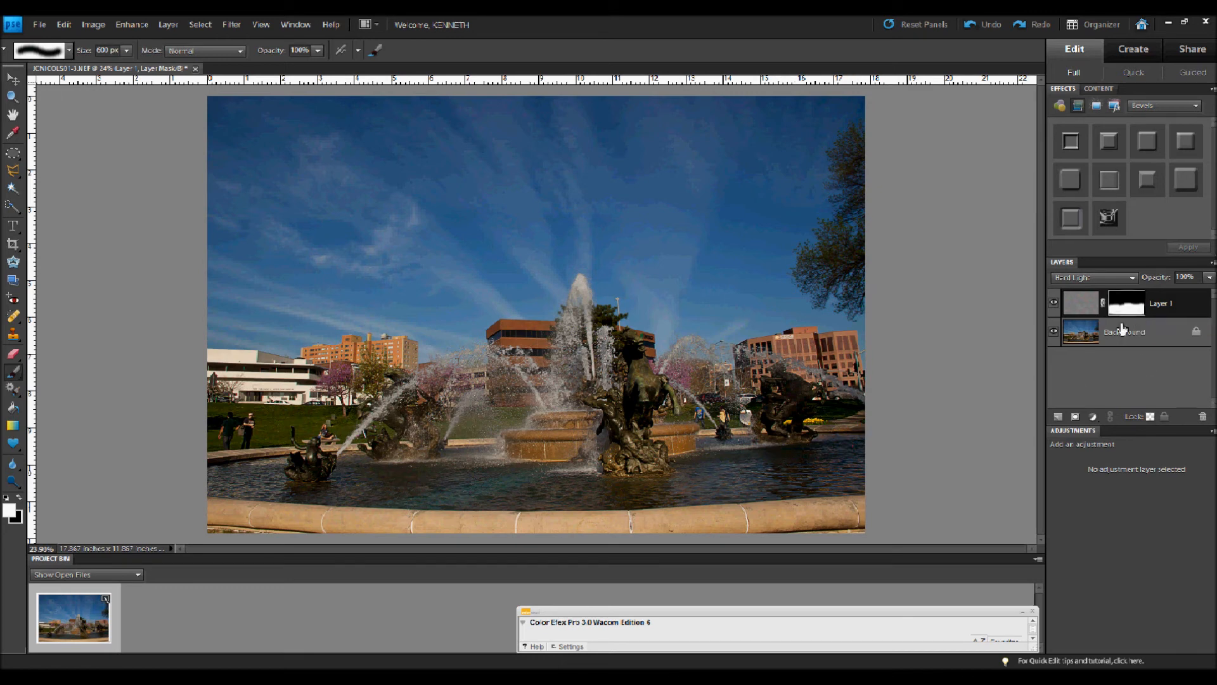
pyautogui.click(421, 528)
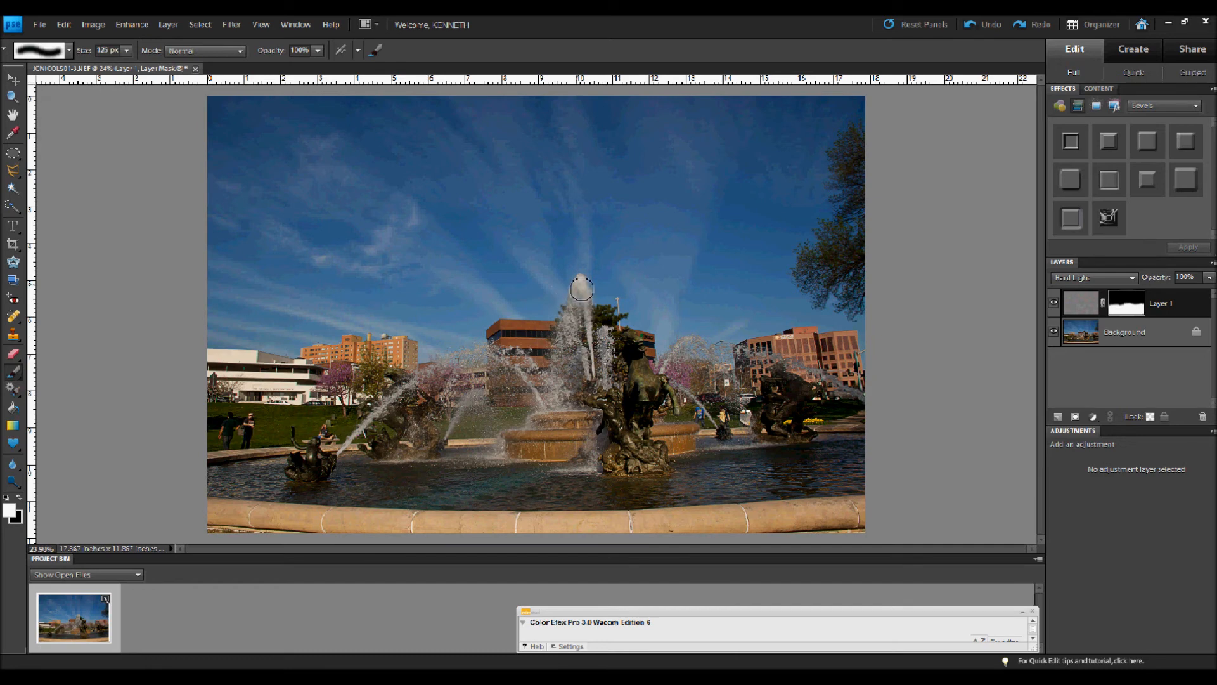
pyautogui.click(588, 295)
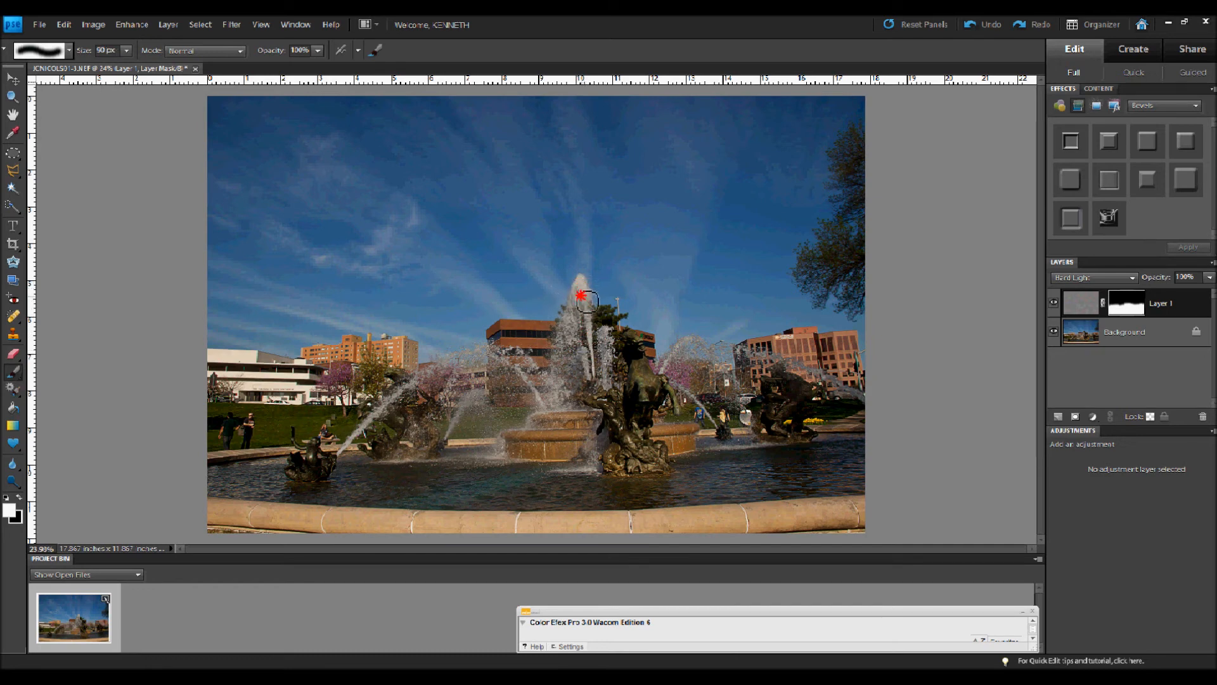
pyautogui.moveTo(497, 339)
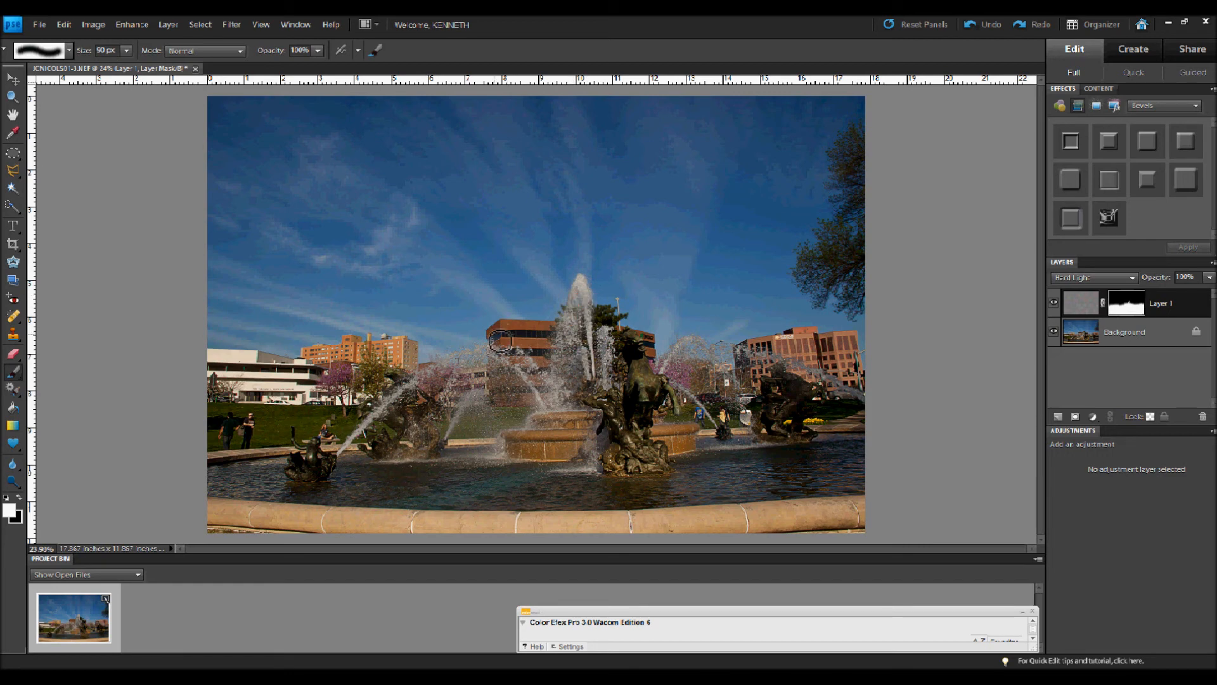
pyautogui.moveTo(565, 378)
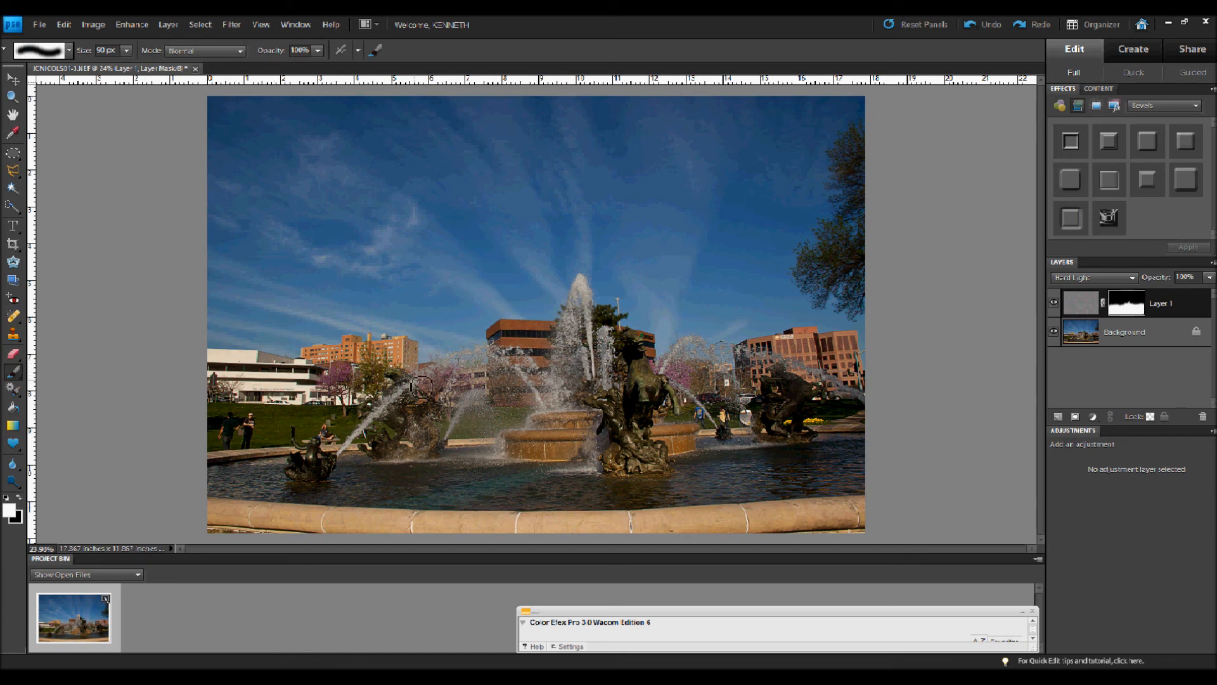
pyautogui.moveTo(187, 113)
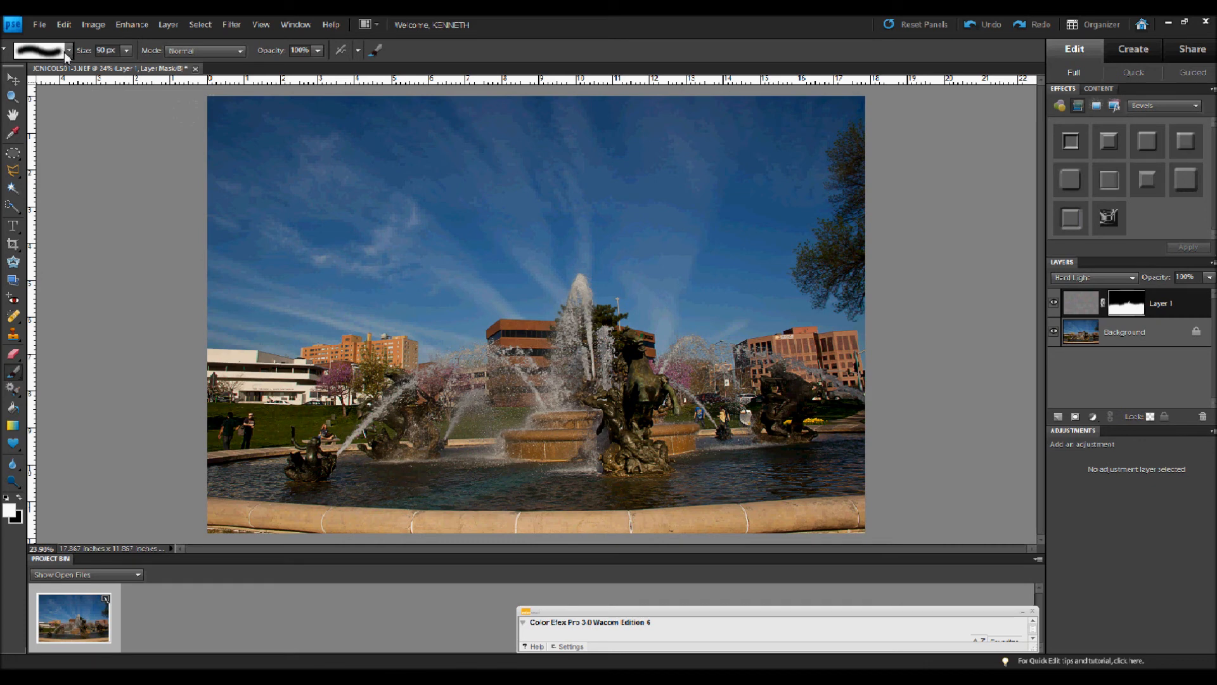
pyautogui.moveTo(312, 324)
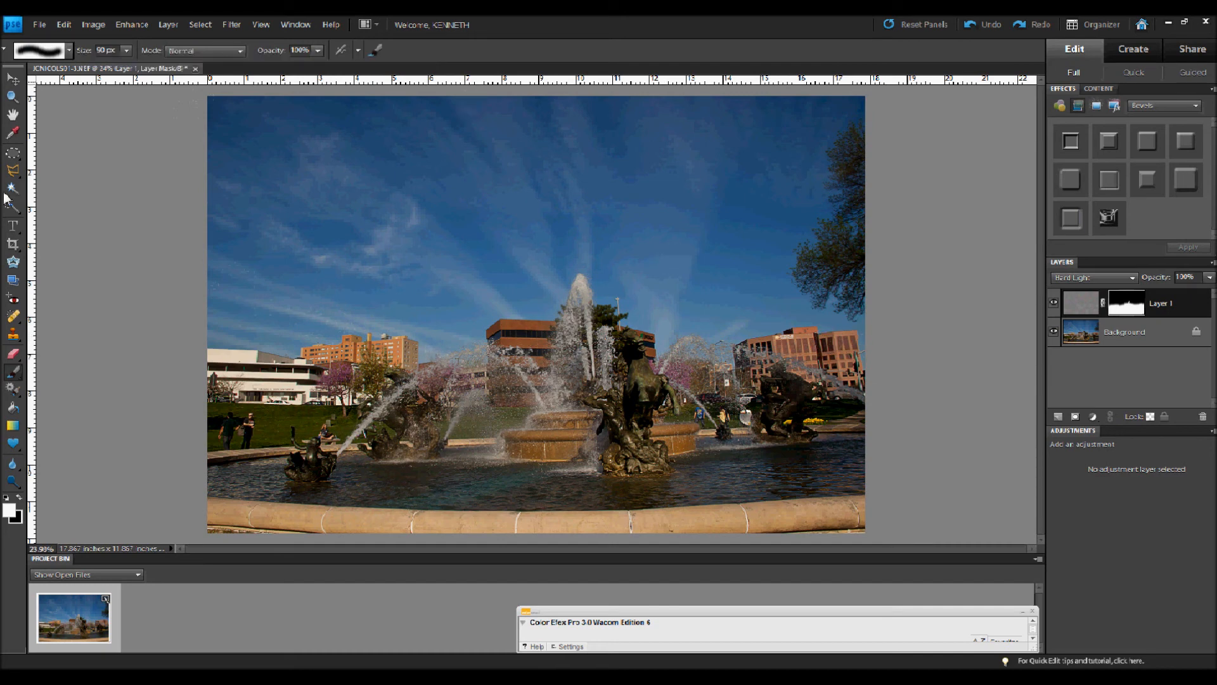
pyautogui.click(12, 97)
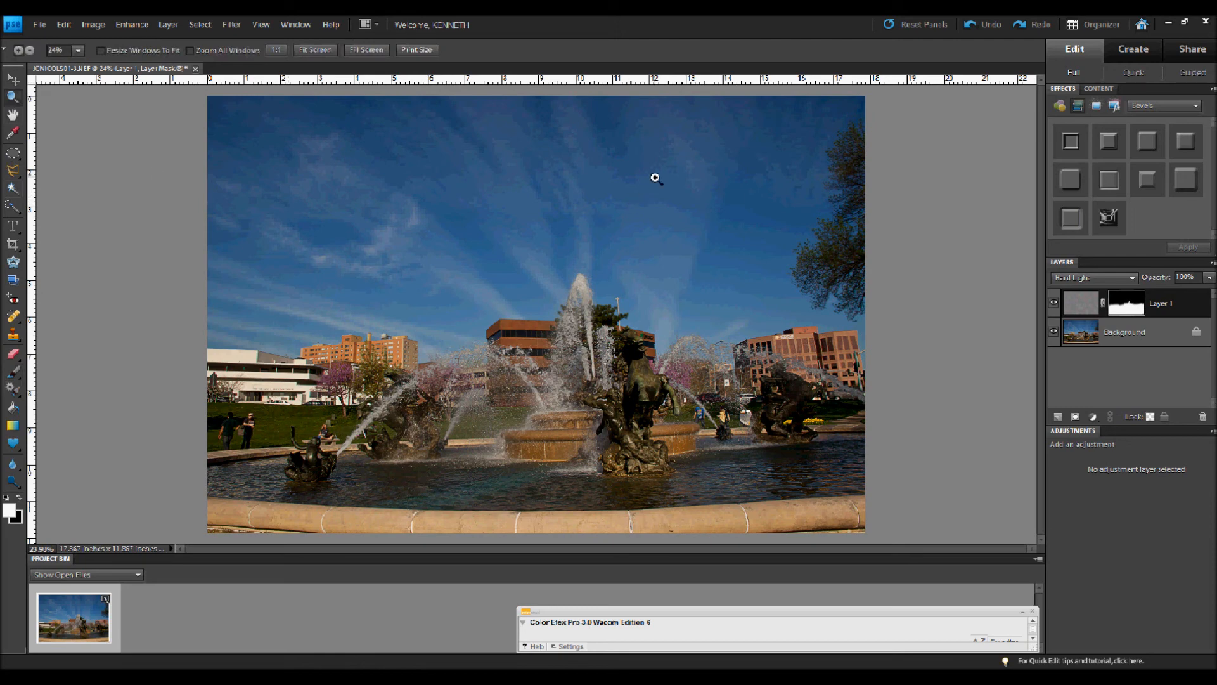
# Zoom in on the sky and statues, toggling Layer 1 off and on to compare.
pyautogui.click(657, 177)
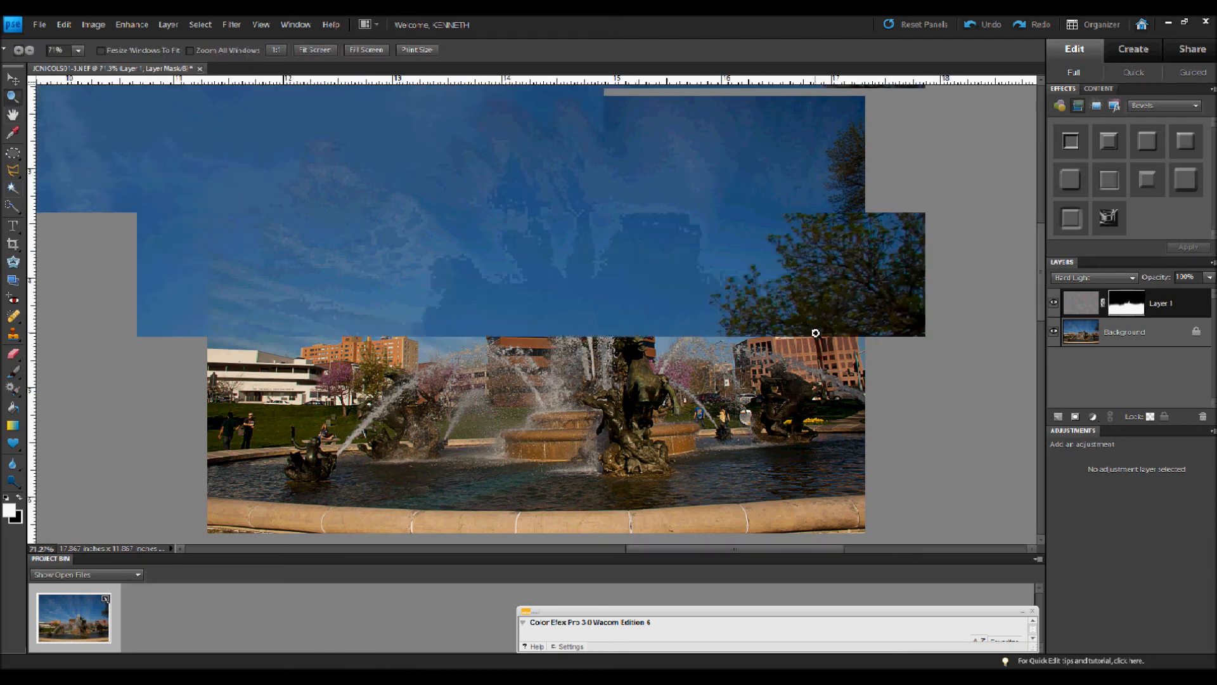
pyautogui.scroll(-3)
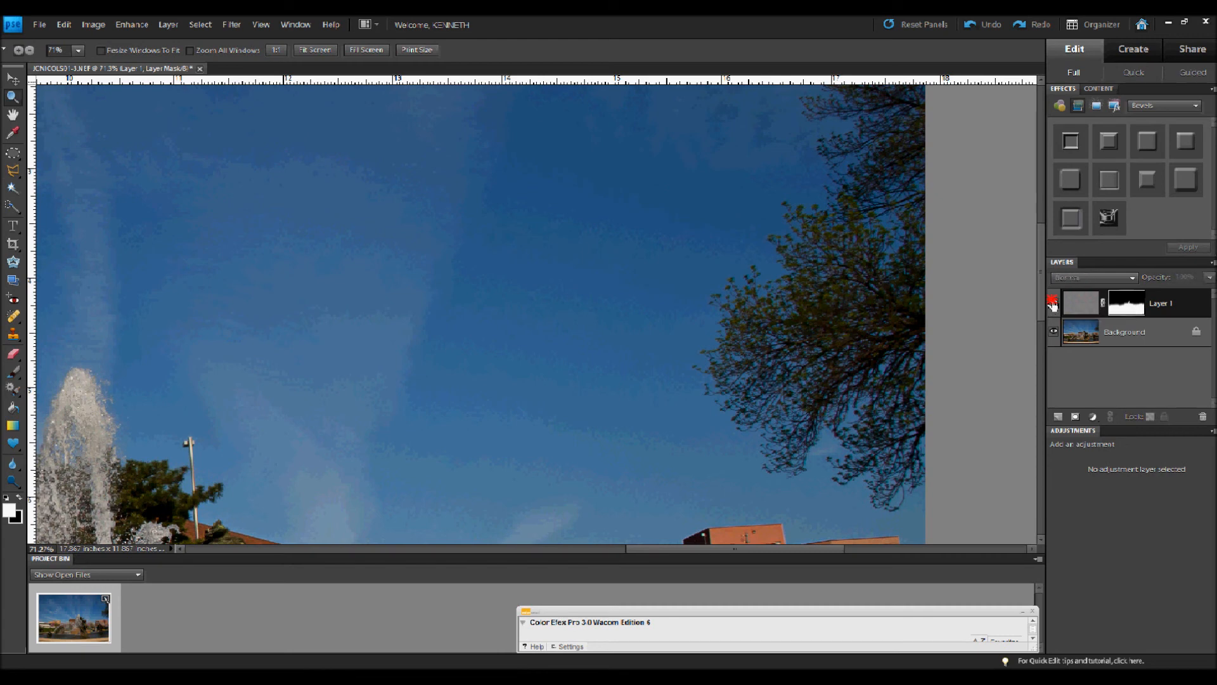
pyautogui.click(1093, 277)
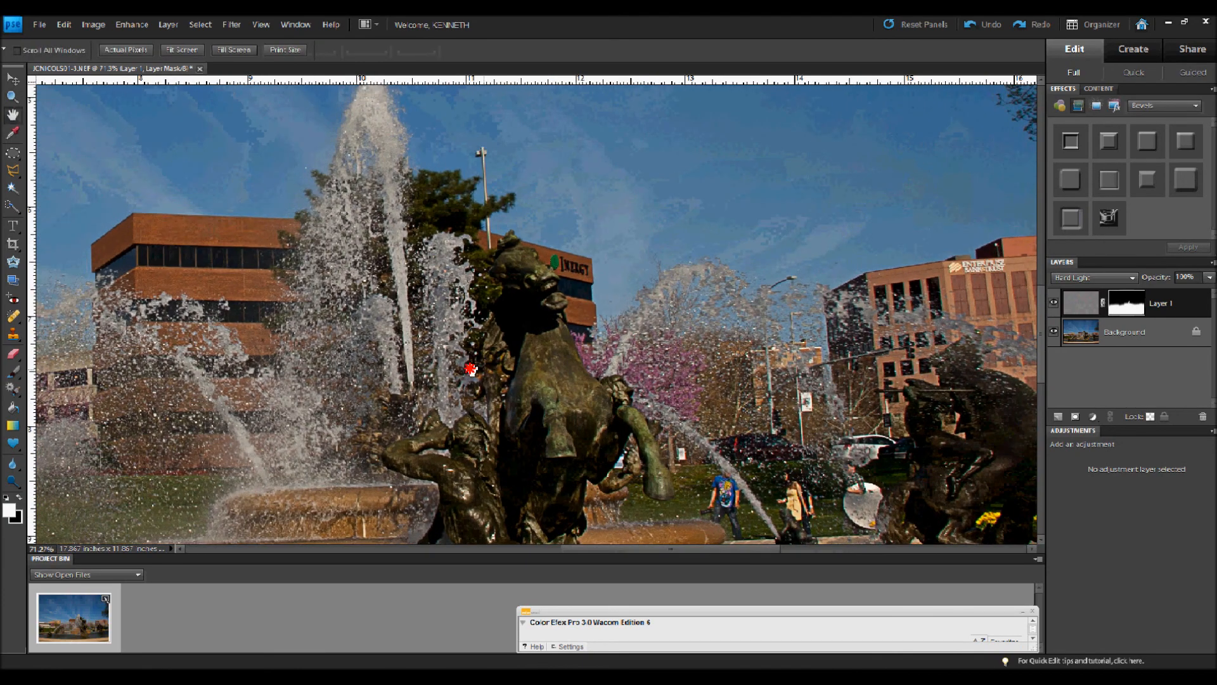
pyautogui.moveTo(1012, 293)
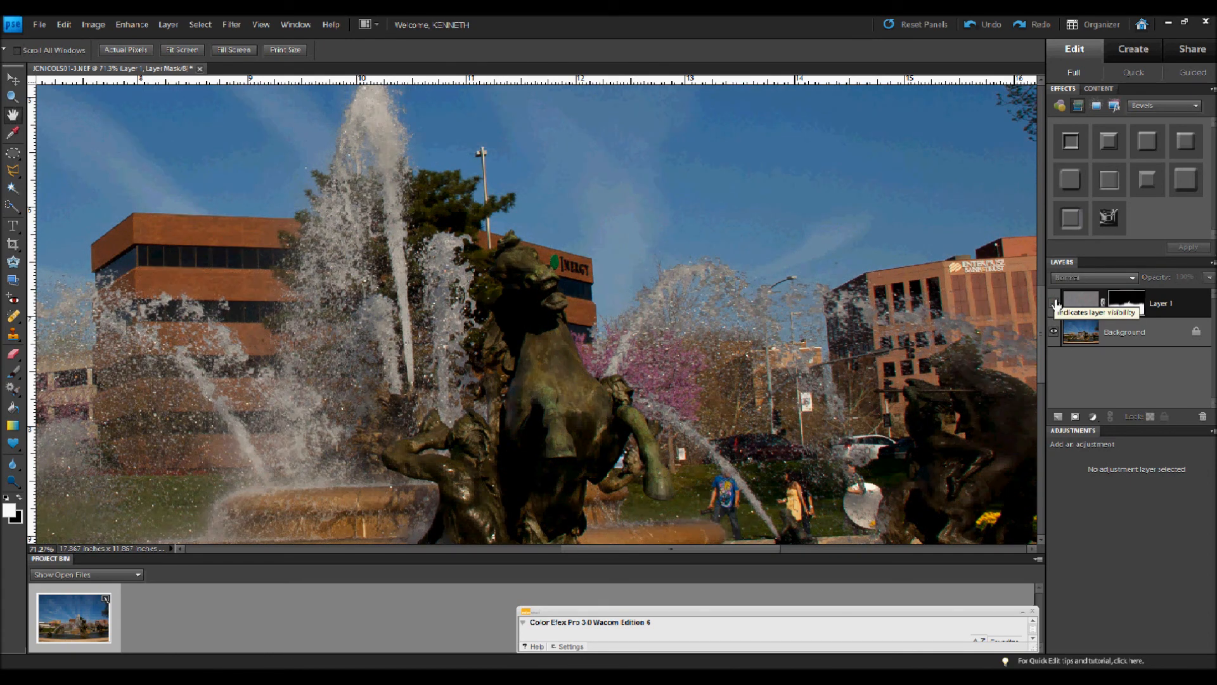
pyautogui.click(1095, 277)
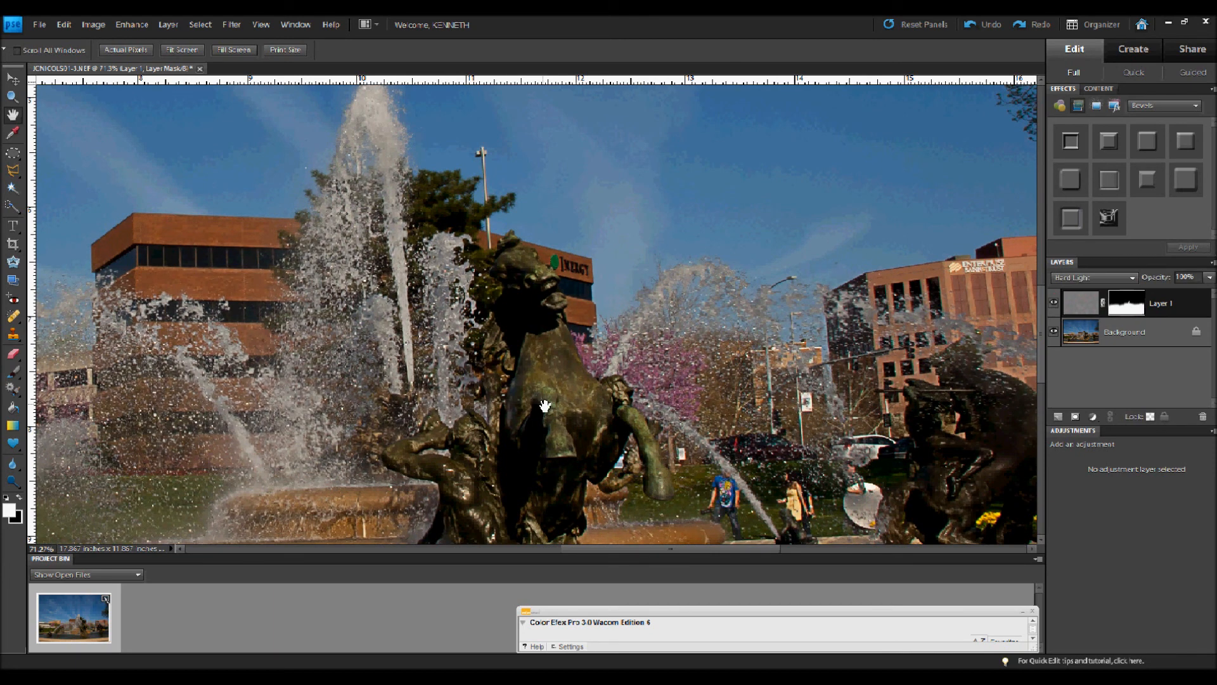
pyautogui.moveTo(1017, 378)
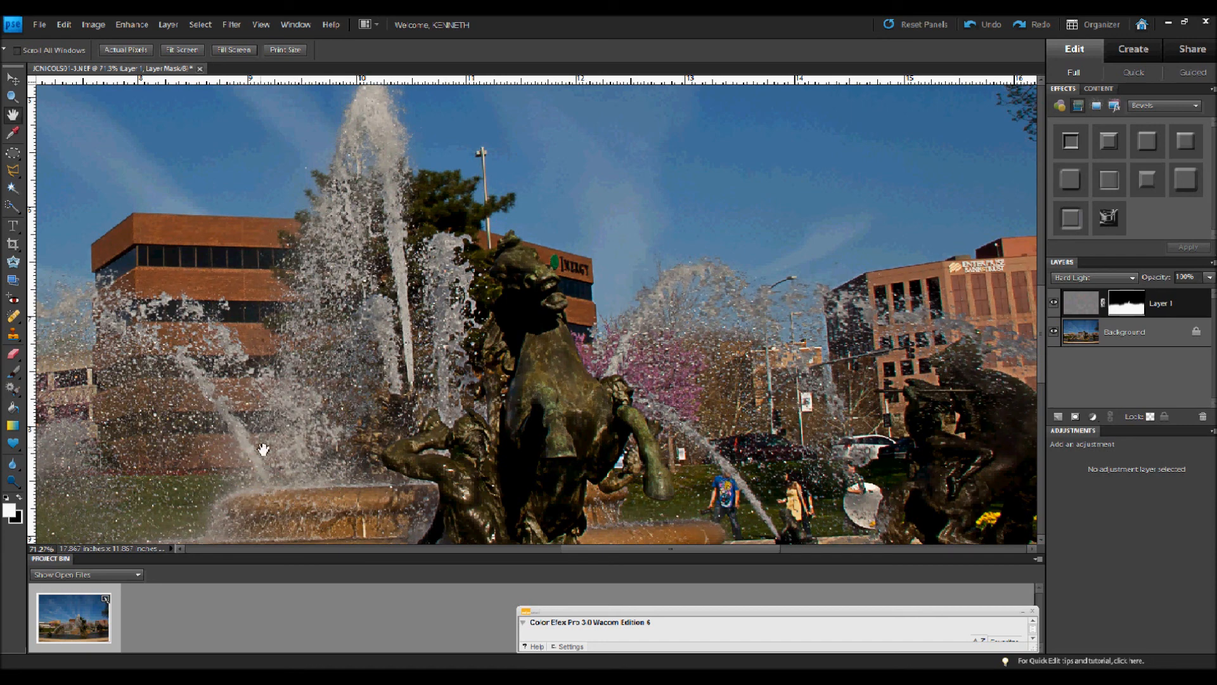
pyautogui.moveTo(1034, 357)
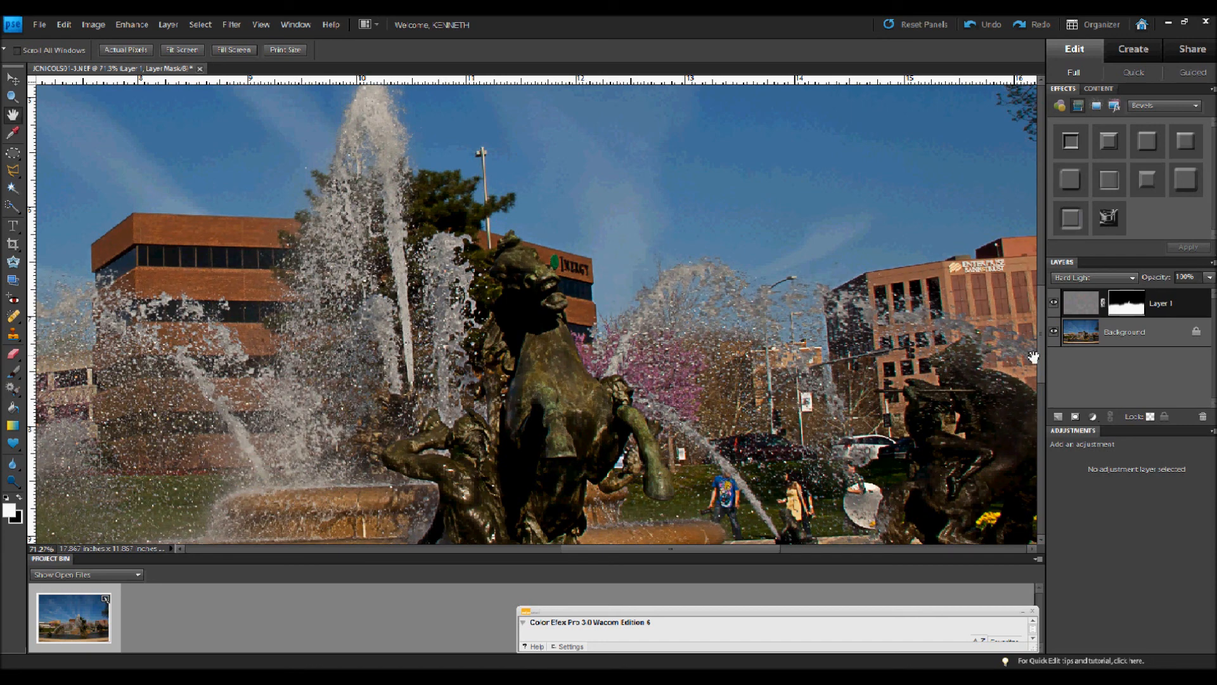